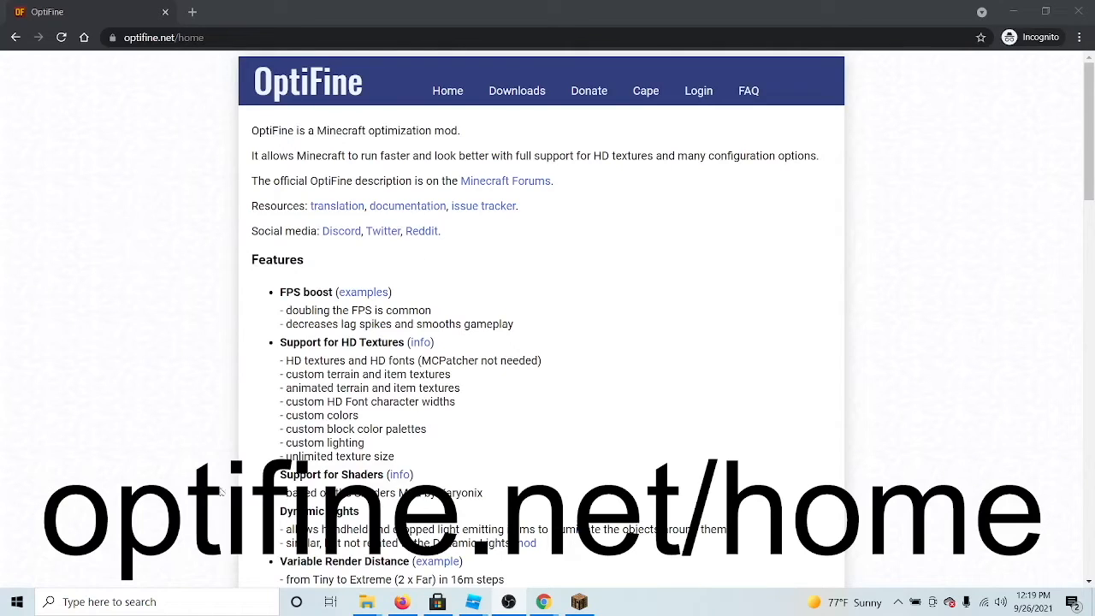
{"action": "mouse_move", "coordinate": [507, 186]}
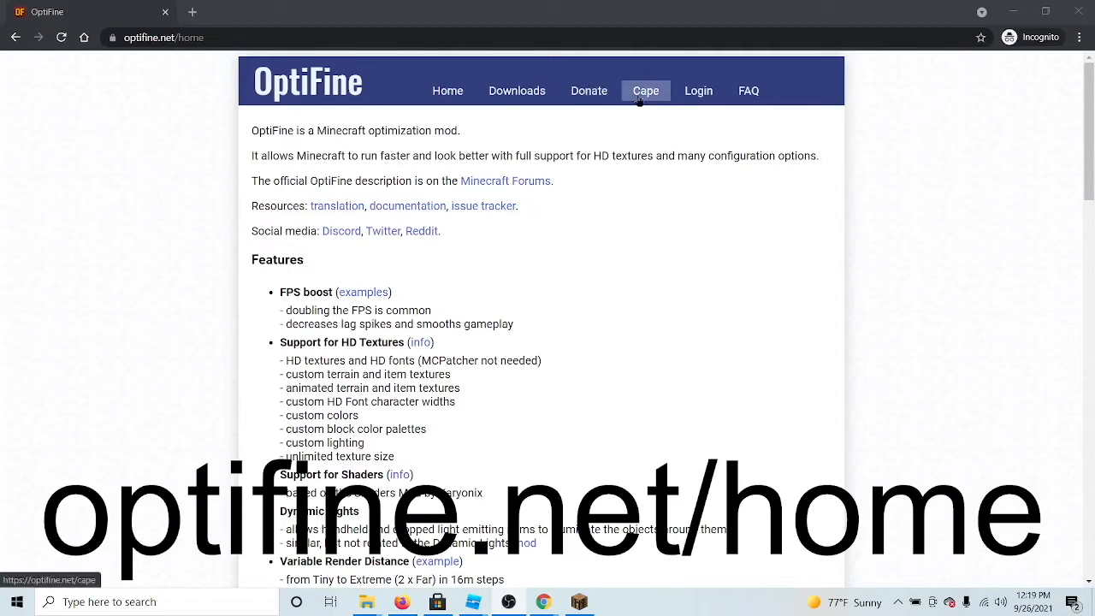
Go to the Cape page from the OptiFine site's top navigation bar
{"action": "left_click", "coordinate": [645, 91]}
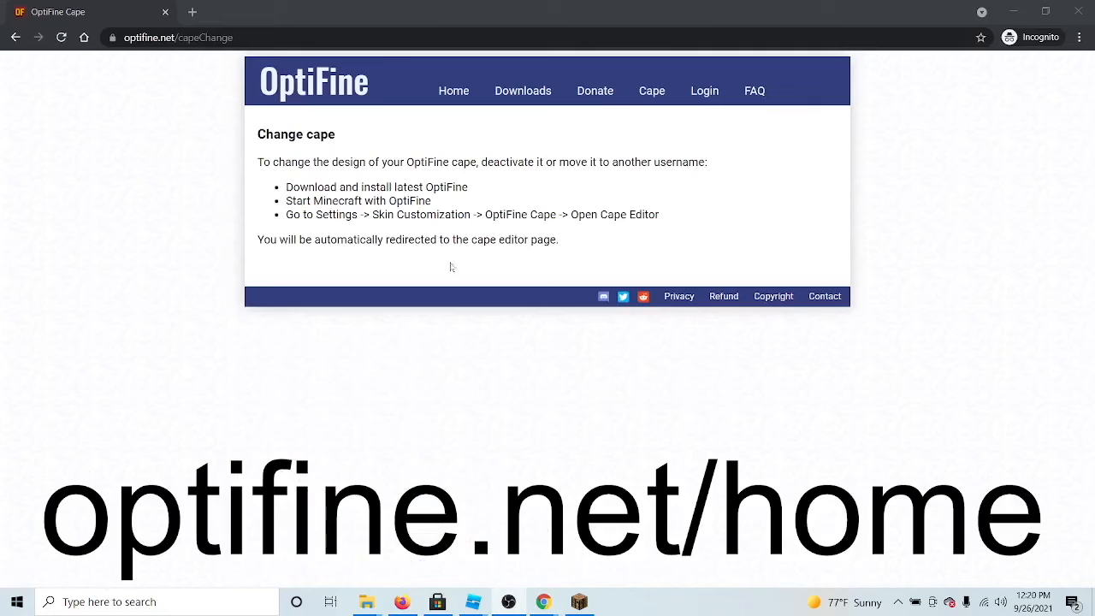
{"action": "double_click", "coordinate": [291, 134]}
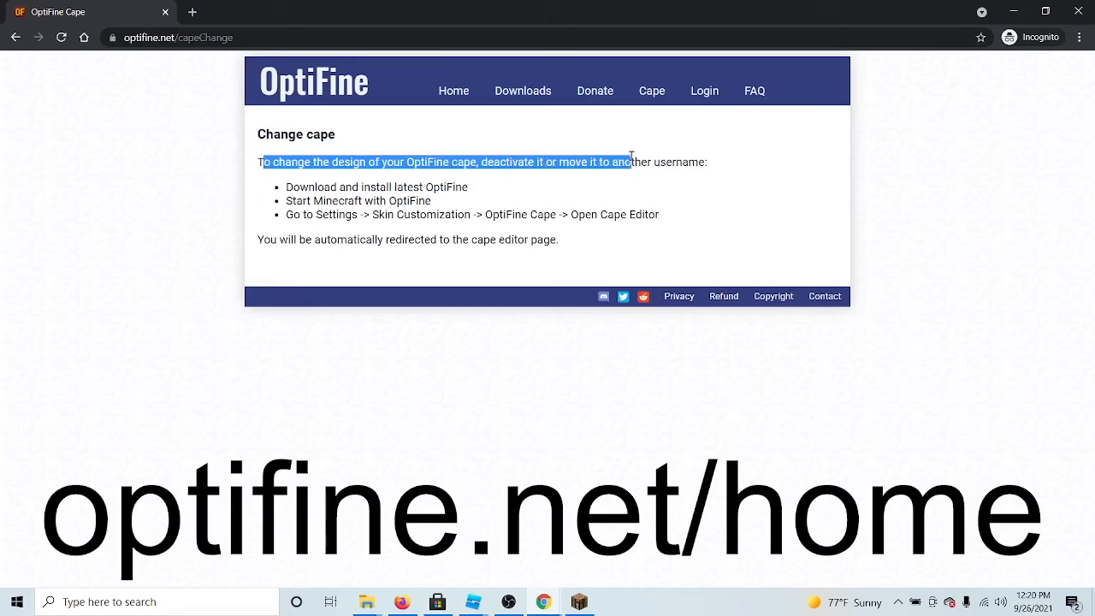
{"action": "left_click_drag", "start_coordinate": [632, 162], "coordinate": [707, 162]}
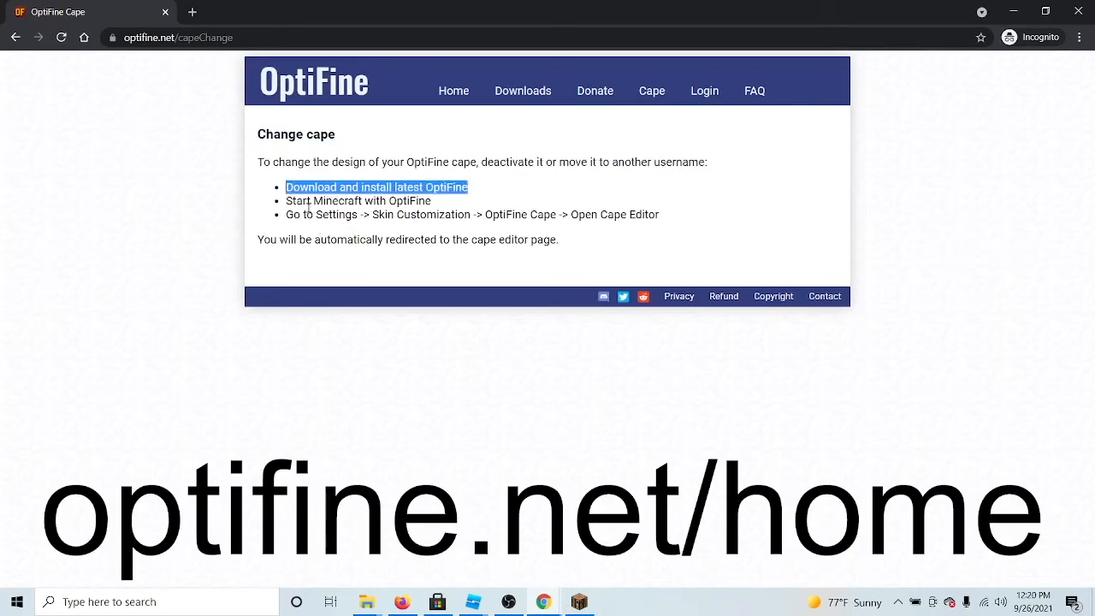
{"action": "double_click", "coordinate": [360, 200]}
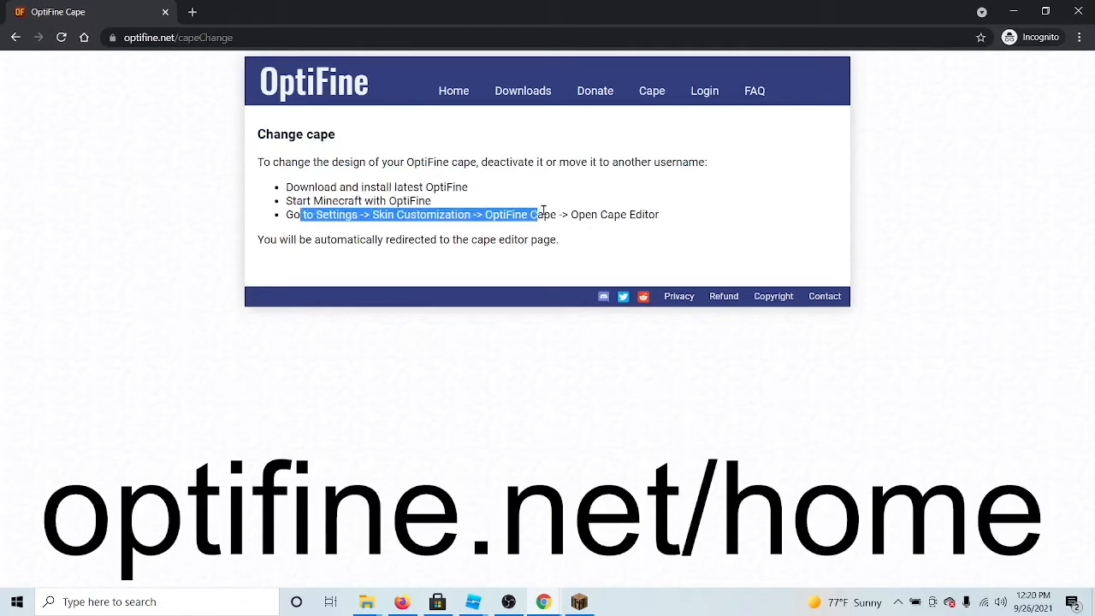
{"action": "left_click_drag", "start_coordinate": [542, 214], "coordinate": [675, 214]}
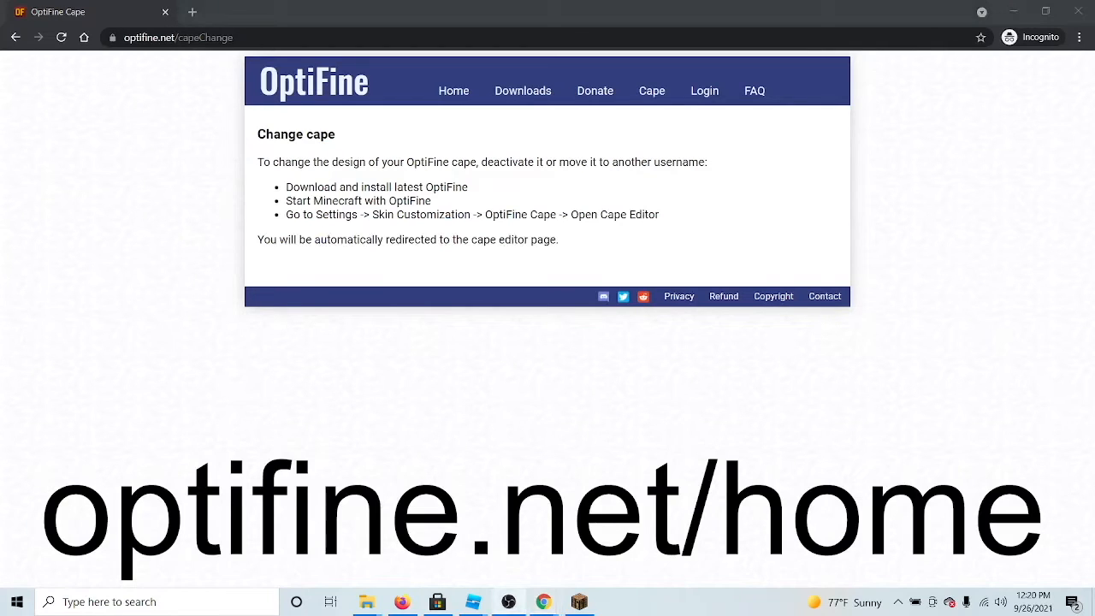
{"action": "mouse_move", "coordinate": [335, 199]}
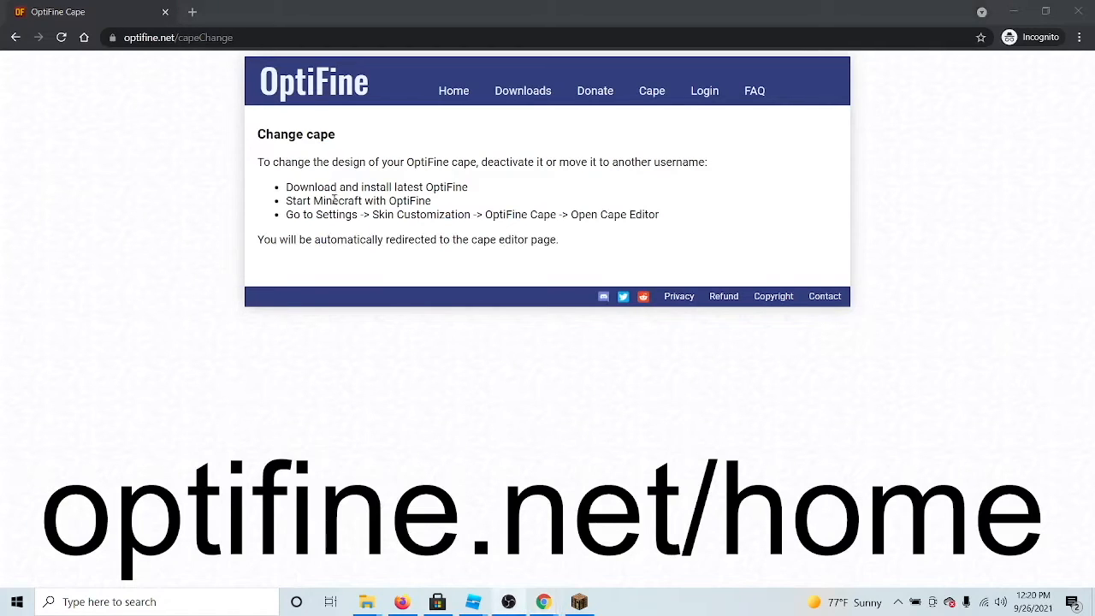
{"action": "mouse_move", "coordinate": [595, 91]}
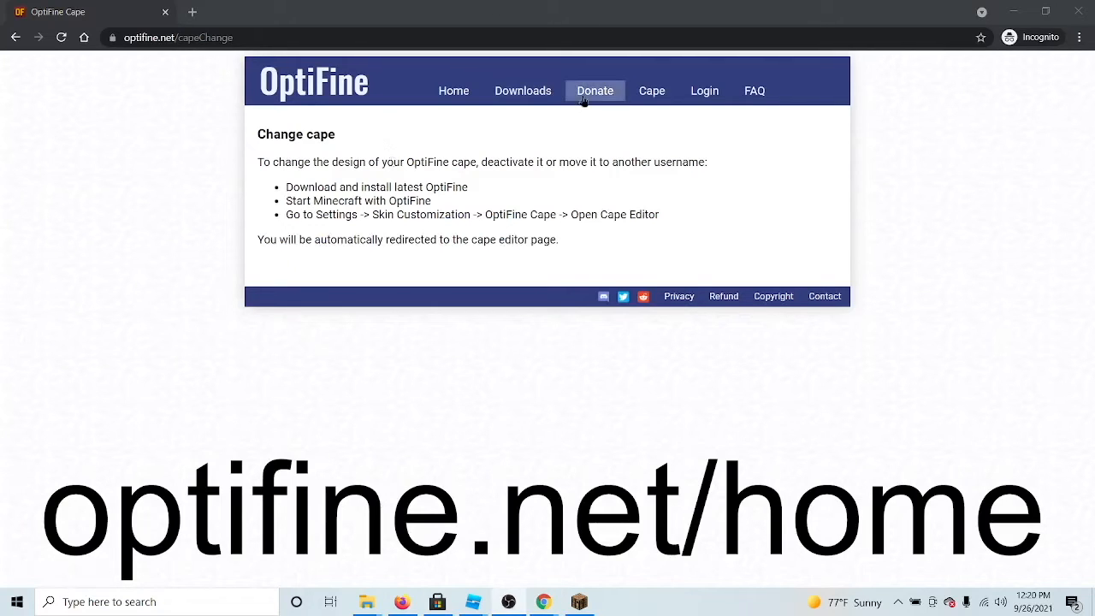
On the Donate page, enter username ClosetCreeper and pick the Banner cape design after trying others
{"action": "left_click", "coordinate": [595, 90]}
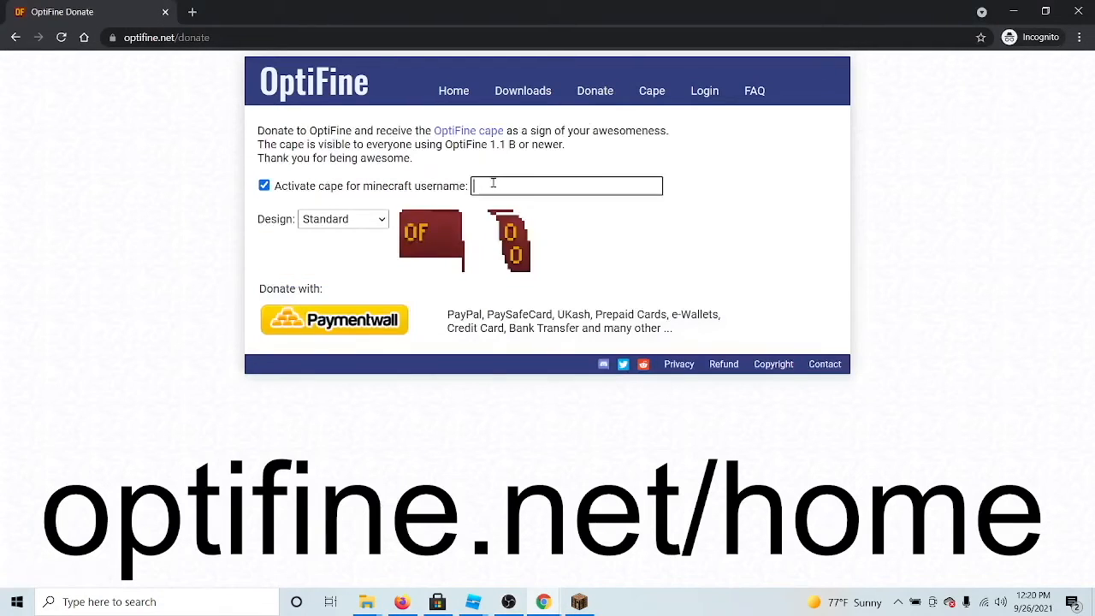
{"action": "type", "text": "ClosetCre"}
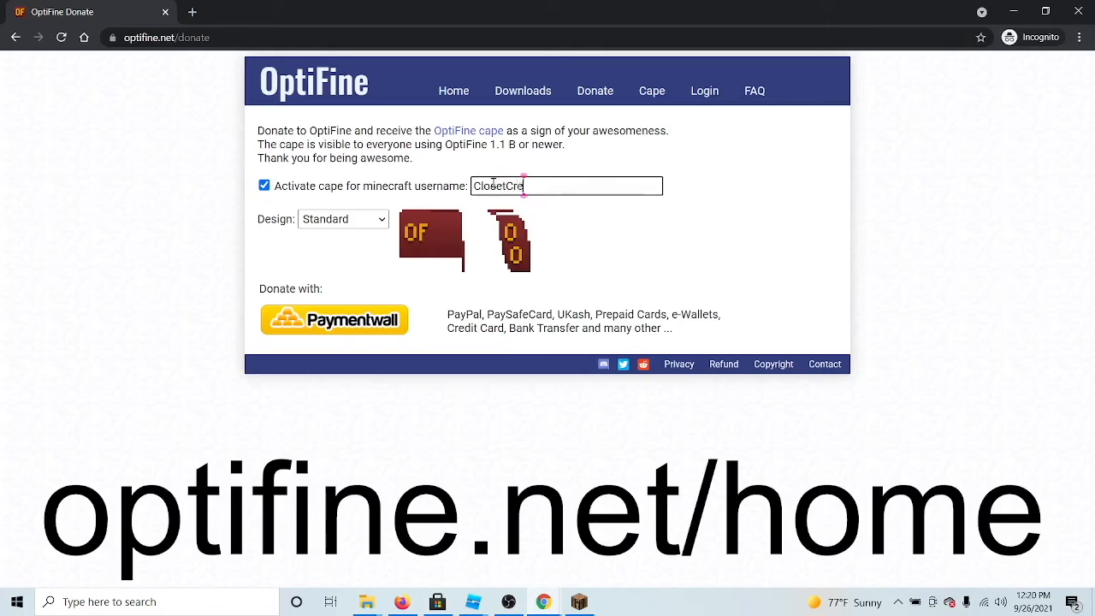
{"action": "left_click", "coordinate": [342, 219]}
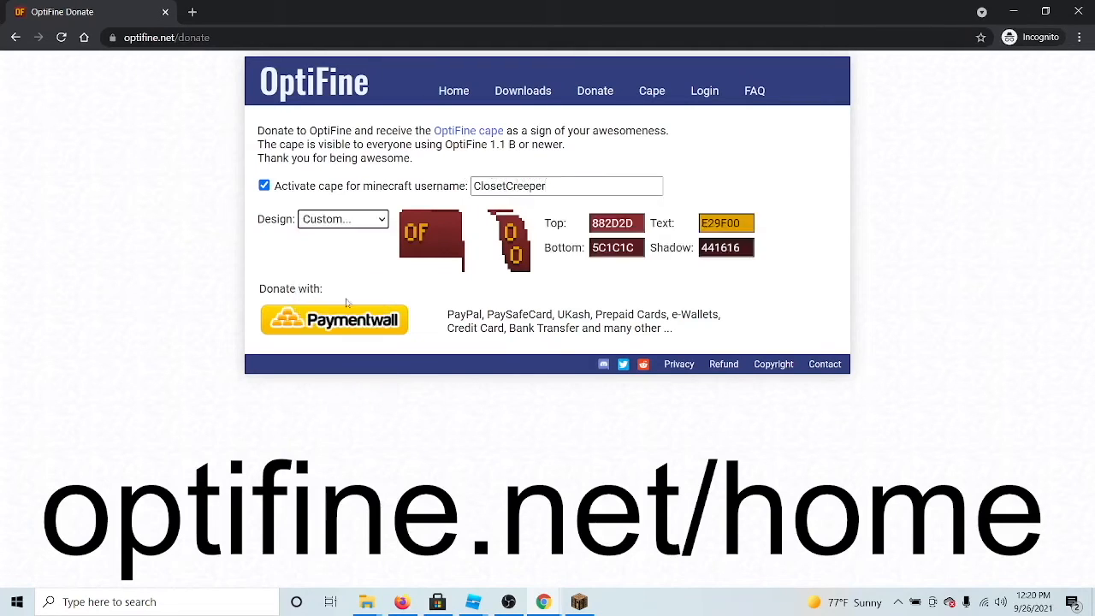
{"action": "left_click", "coordinate": [342, 219]}
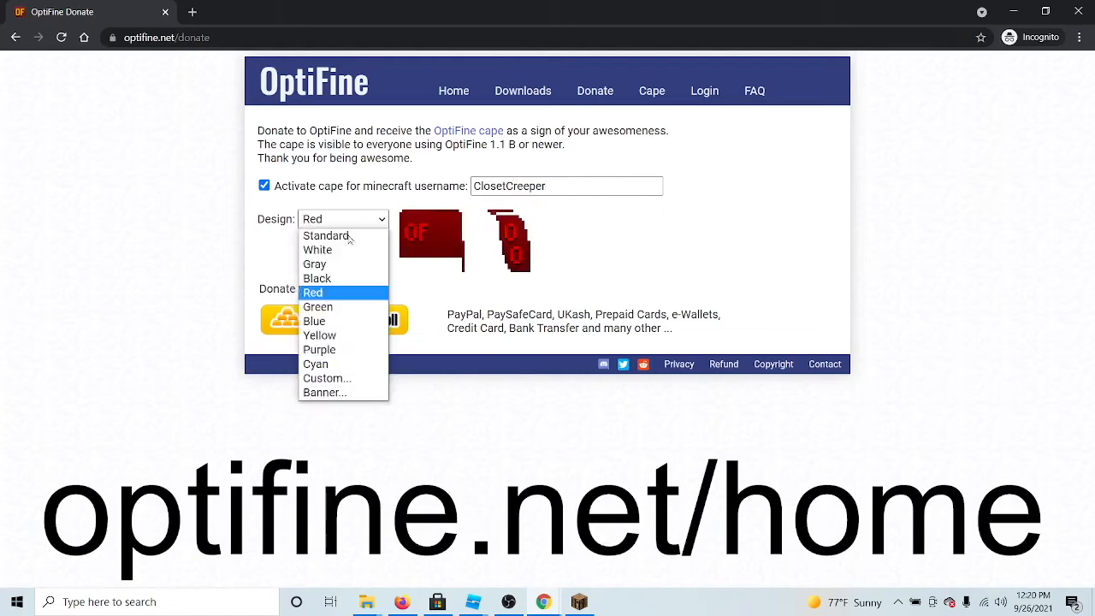
{"action": "left_click", "coordinate": [319, 349]}
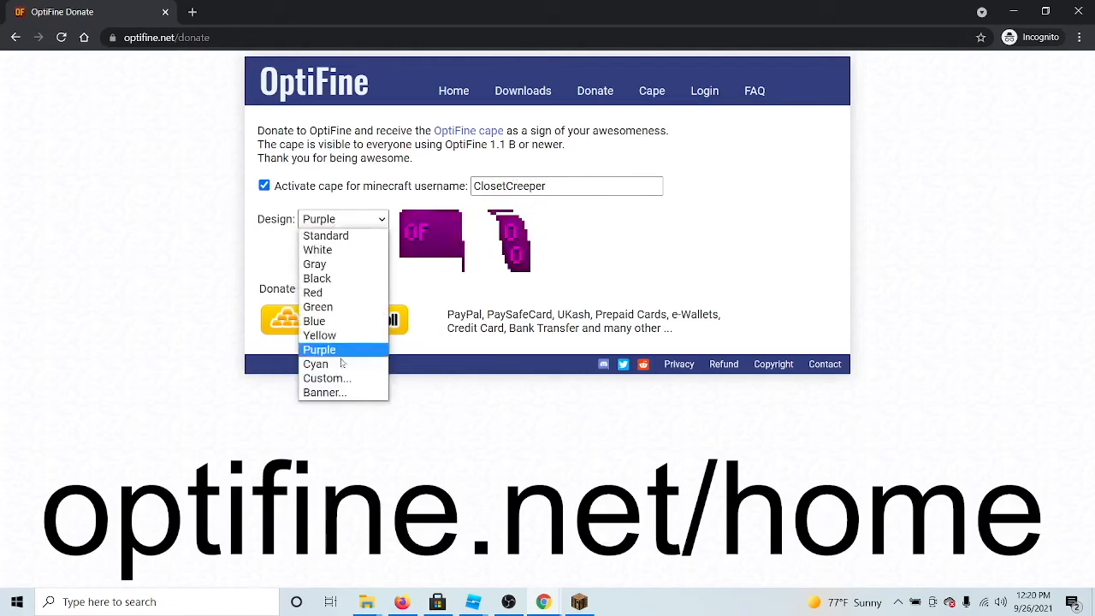
{"action": "left_click", "coordinate": [326, 379]}
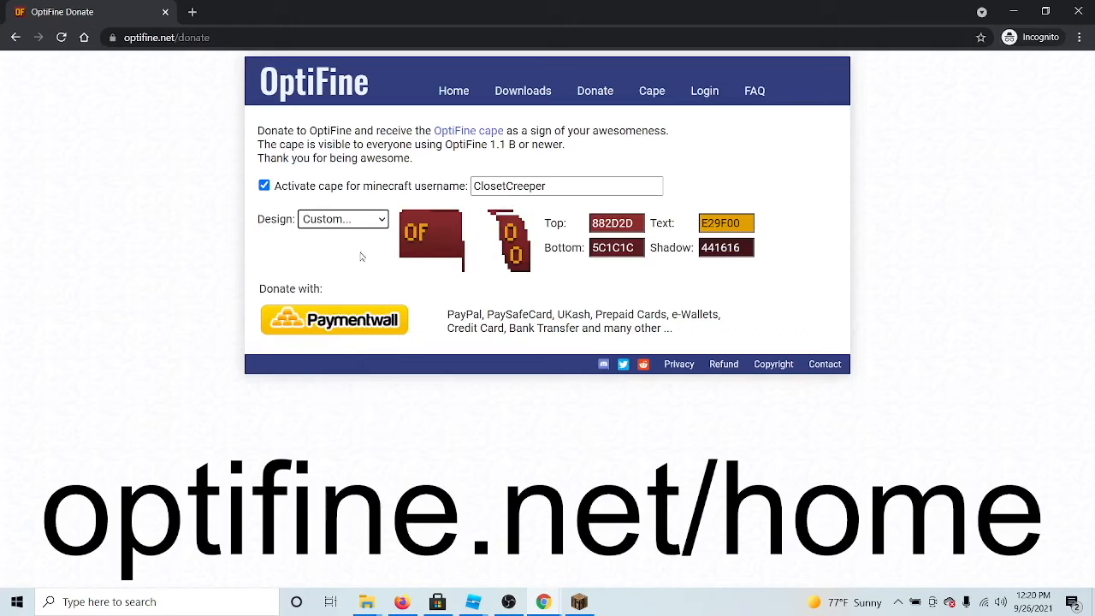
{"action": "left_click", "coordinate": [342, 219]}
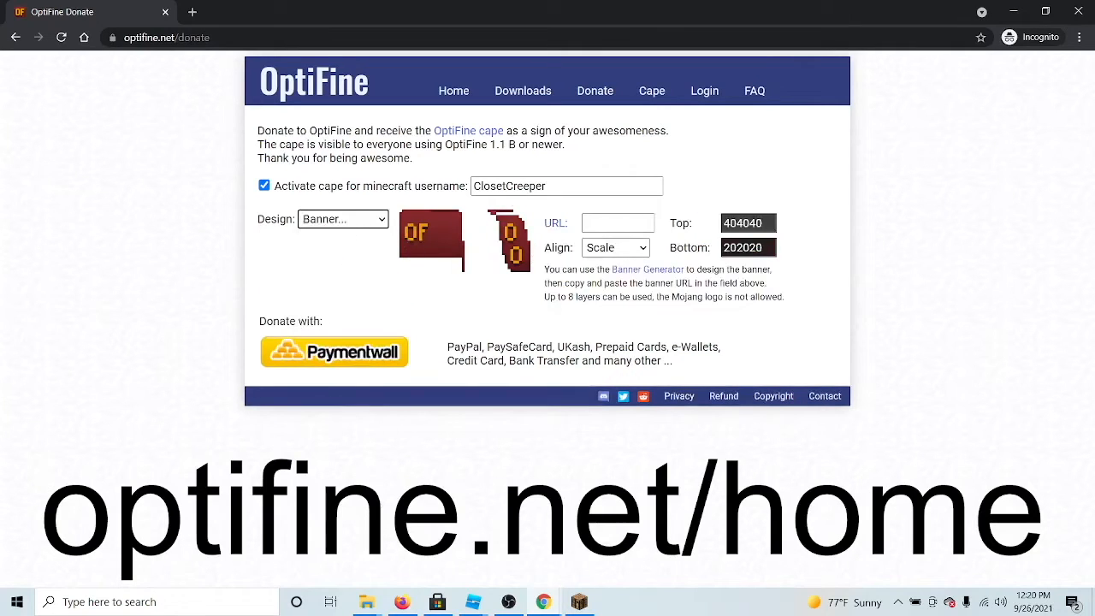
Launch the Banner Generator site in a new tab from the note's link
{"action": "left_click", "coordinate": [648, 269]}
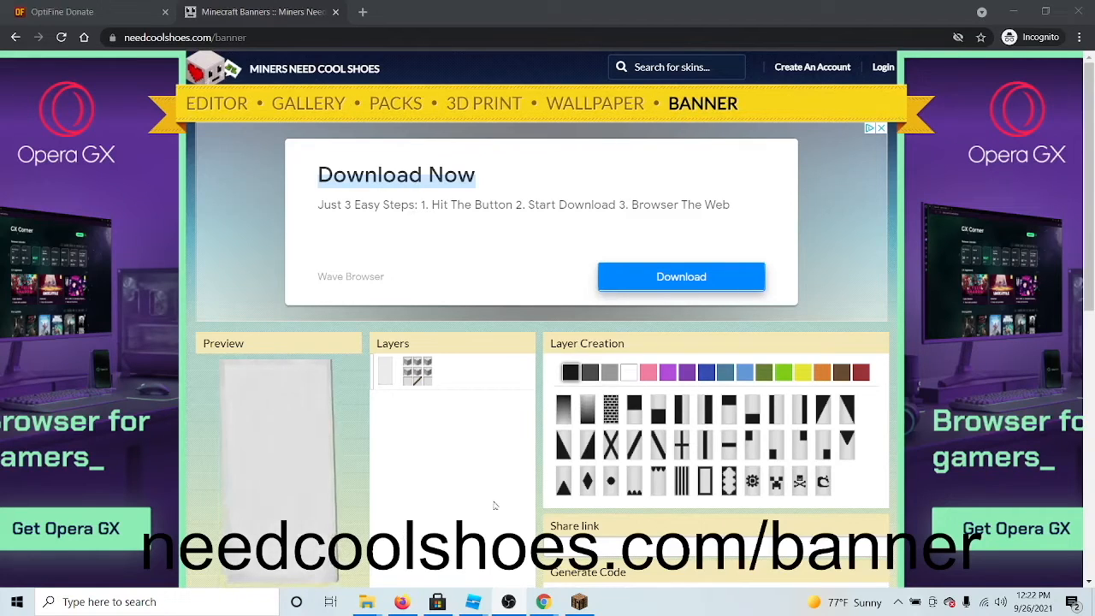
Build a creeper banner with a lime gradient, creeper face and dark gradient layer
{"action": "scroll", "scroll_direction": "down", "scroll_amount": 3}
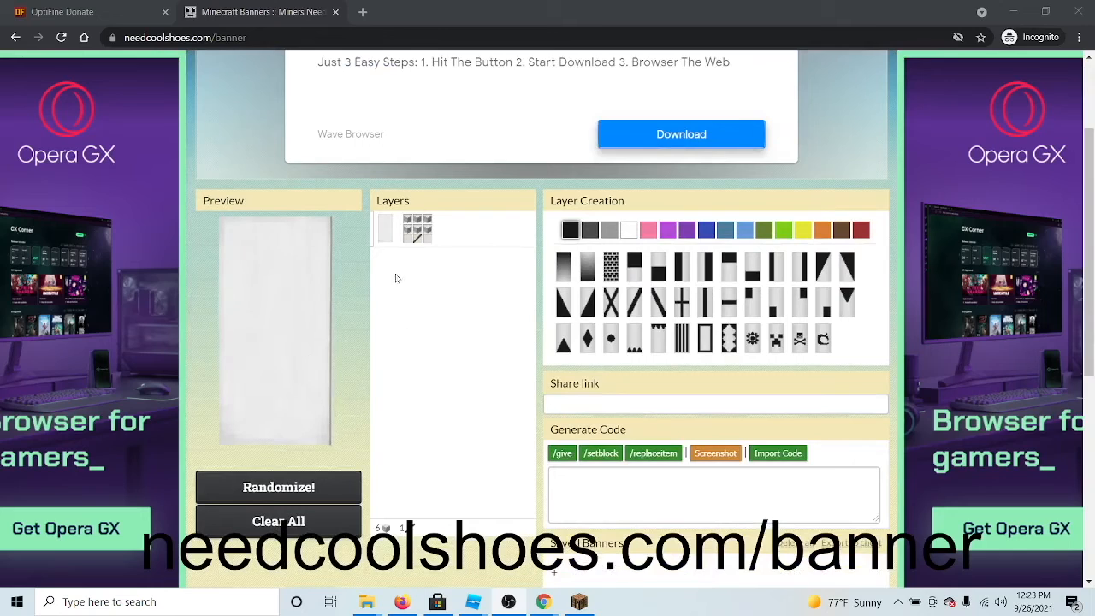
{"action": "left_click", "coordinate": [563, 266]}
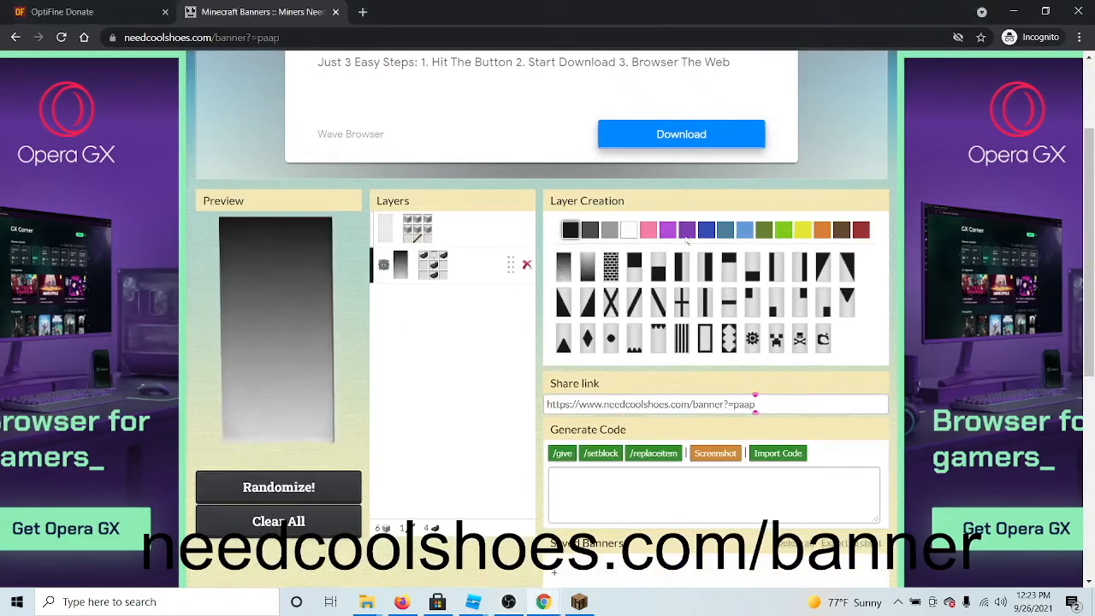
{"action": "left_click", "coordinate": [777, 338]}
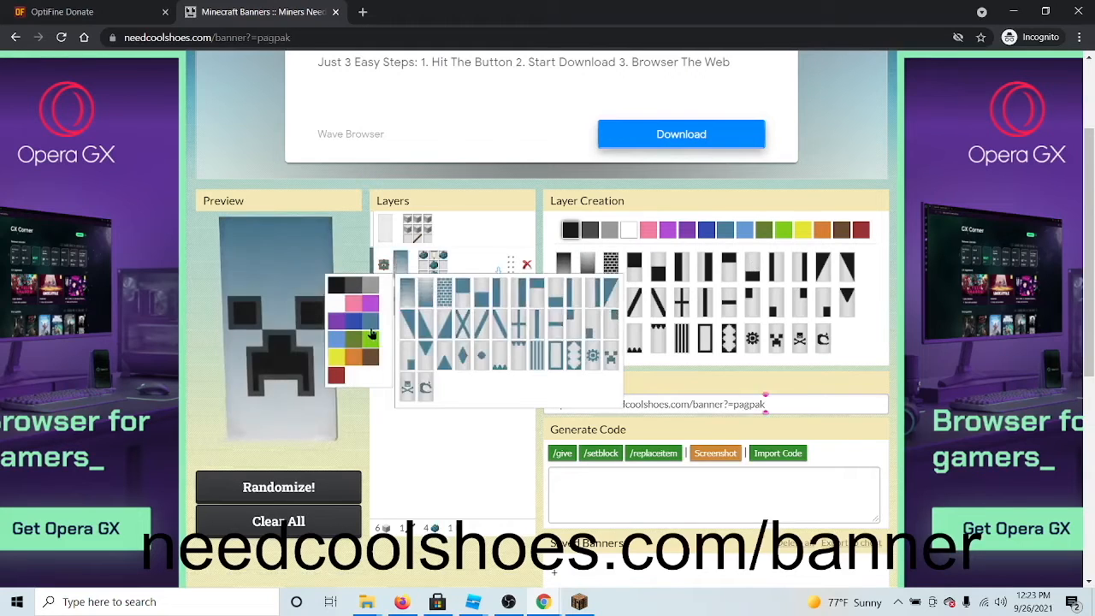
{"action": "left_click", "coordinate": [336, 336]}
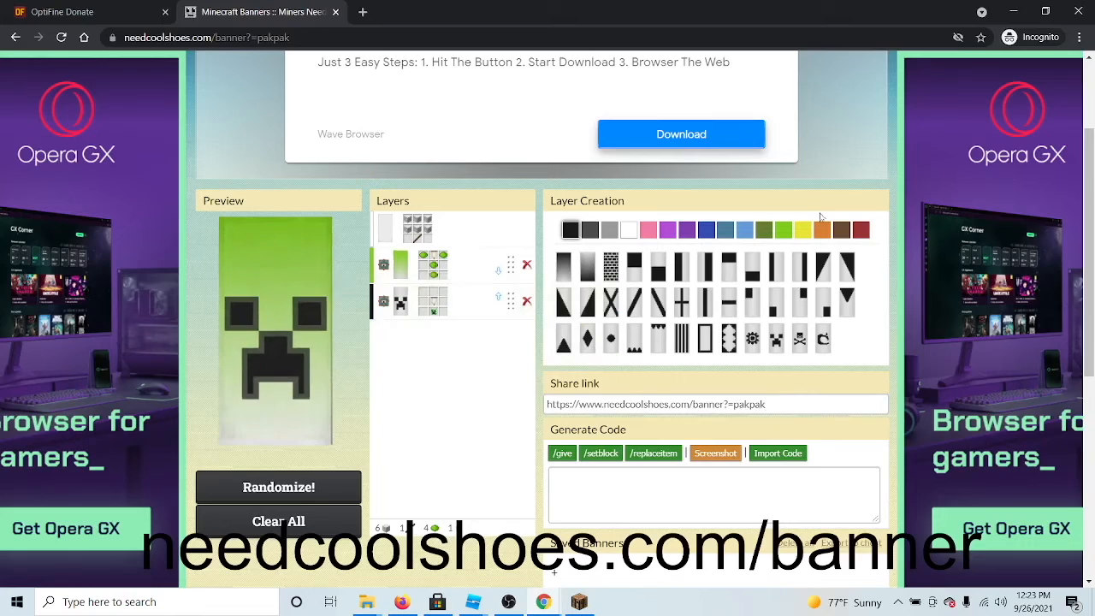
{"action": "left_click", "coordinate": [432, 264]}
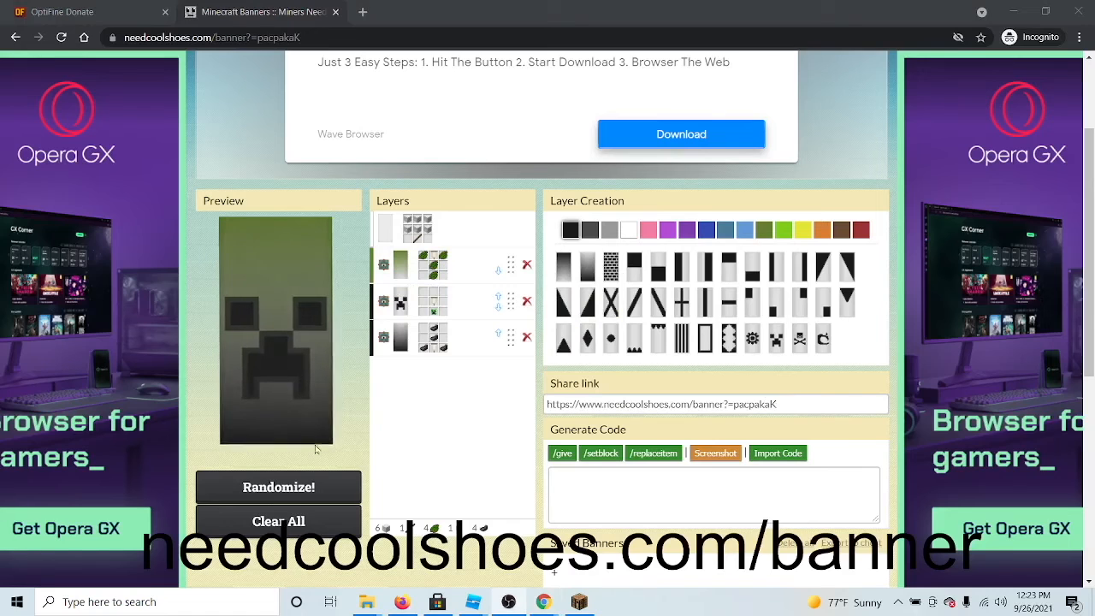
{"action": "scroll", "scroll_direction": "down", "scroll_amount": 3}
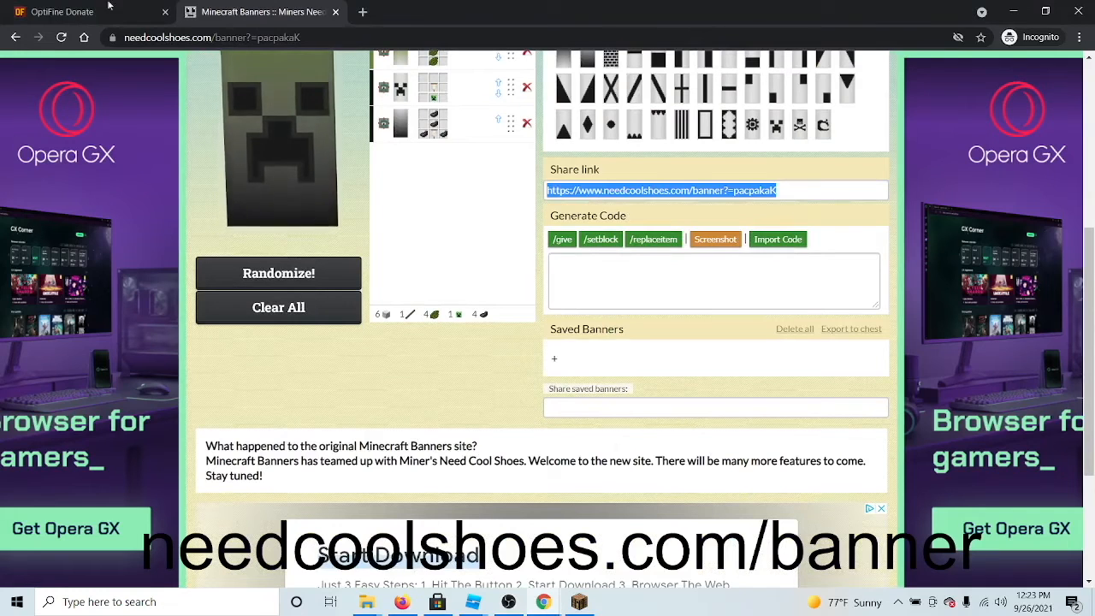
Back on the Donate page, keep the creeper Banner design and proceed to Paymentwall checkout
{"action": "left_click", "coordinate": [61, 12]}
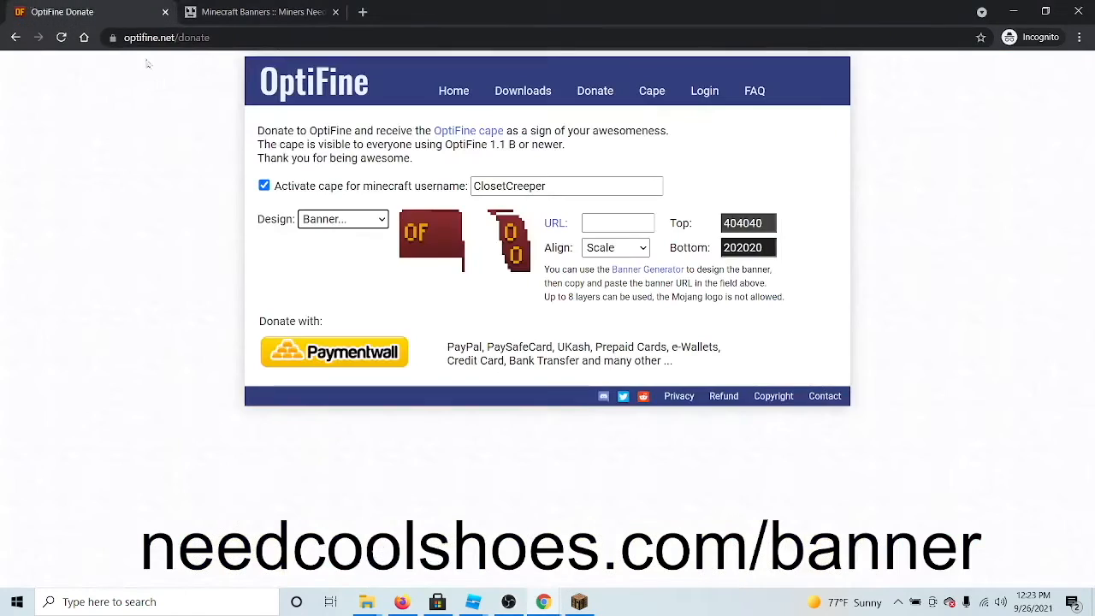
{"action": "left_click", "coordinate": [342, 219]}
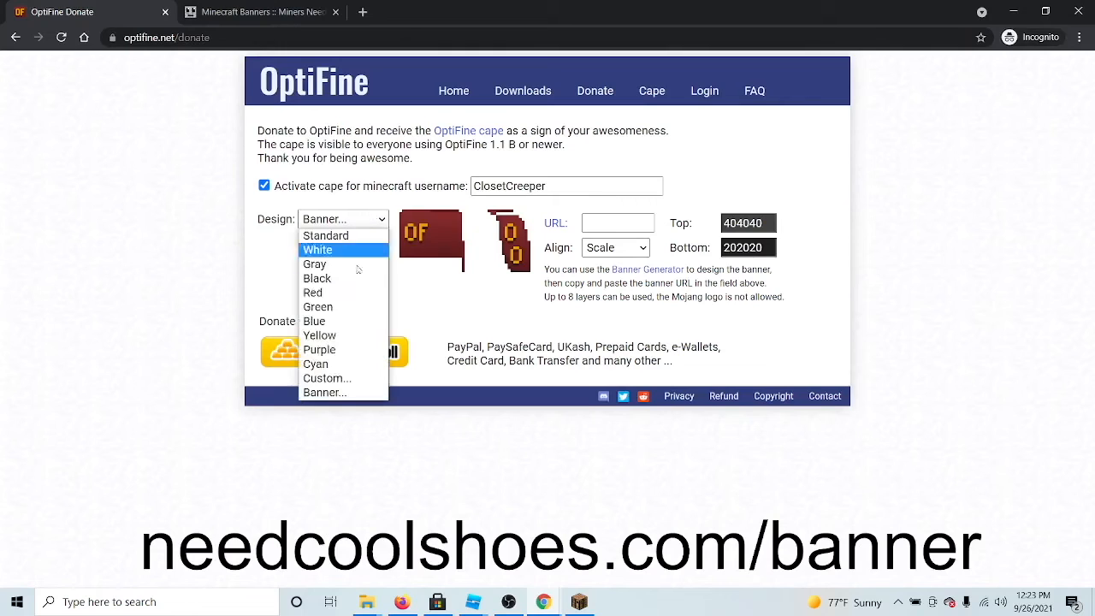
{"action": "left_click", "coordinate": [618, 223]}
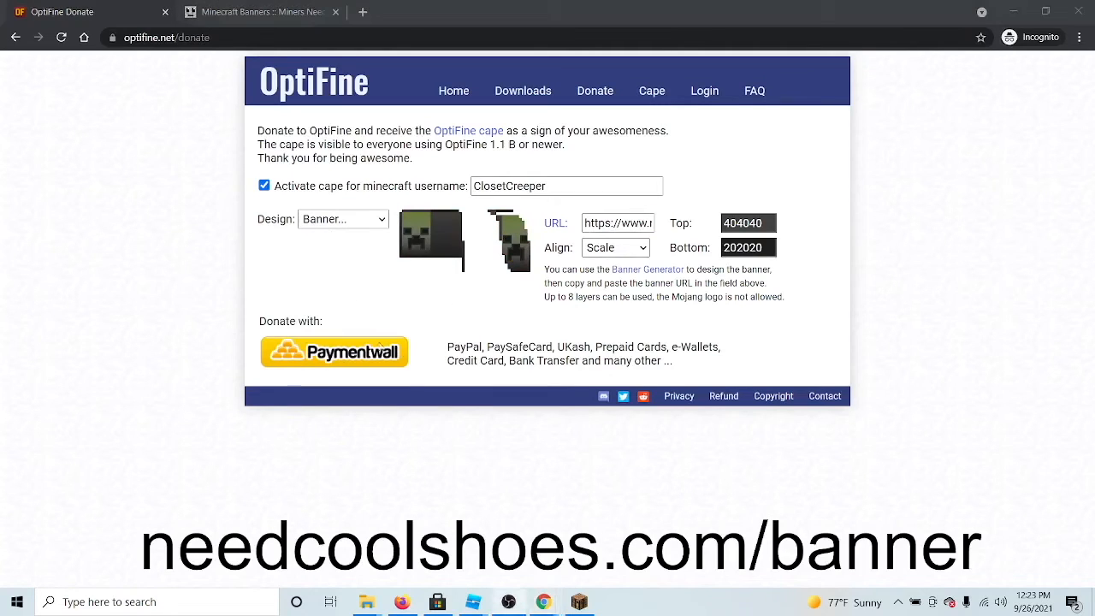
{"action": "left_click", "coordinate": [334, 352]}
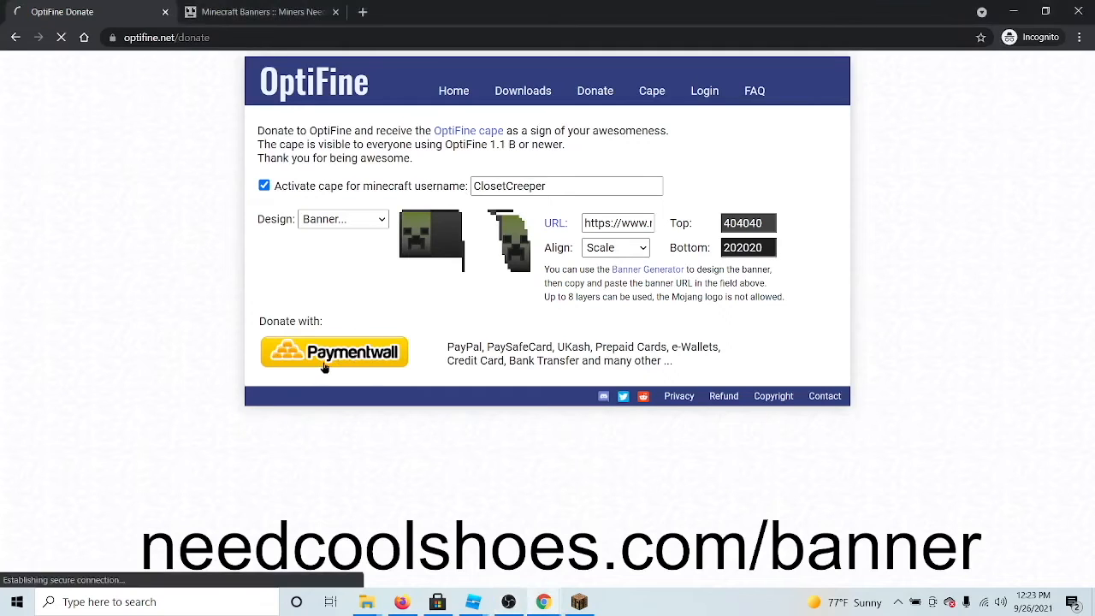
{"action": "left_click", "coordinate": [333, 352]}
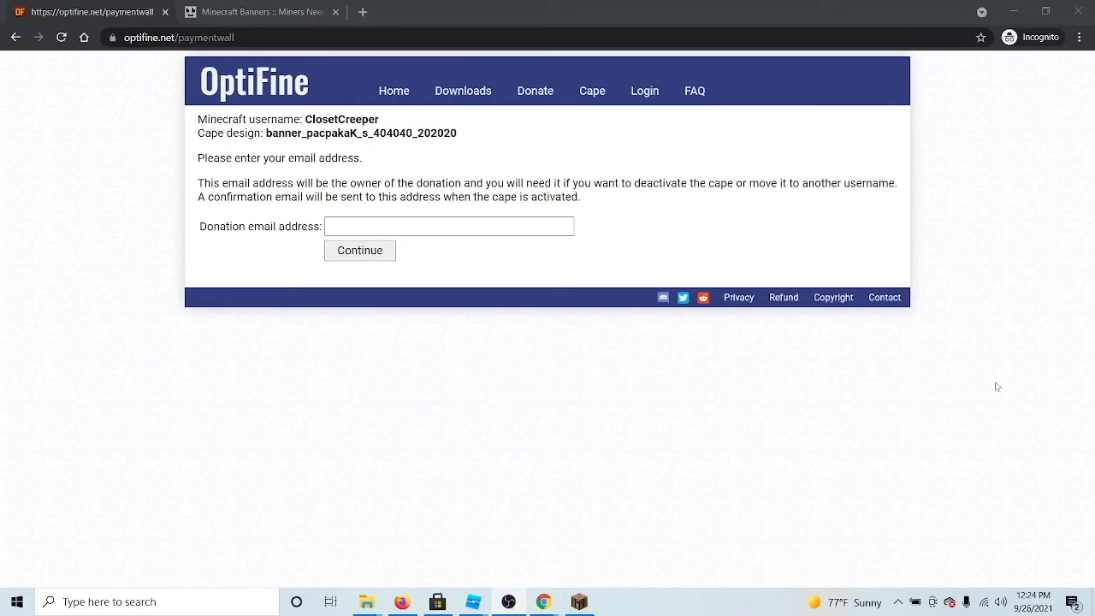
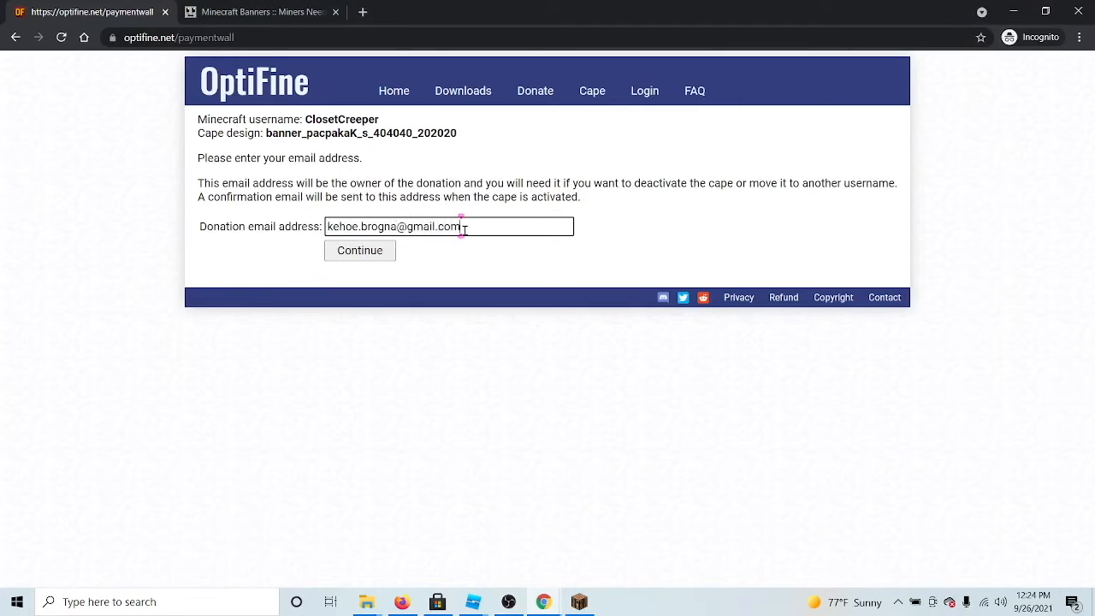
{"action": "left_click", "coordinate": [360, 250]}
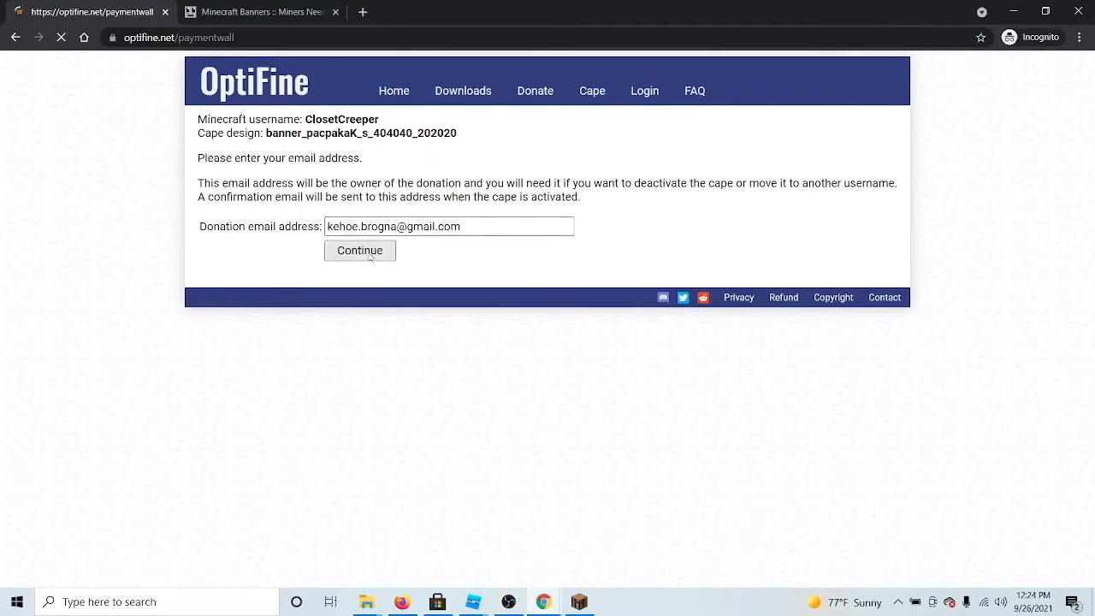
{"action": "left_click", "coordinate": [359, 249]}
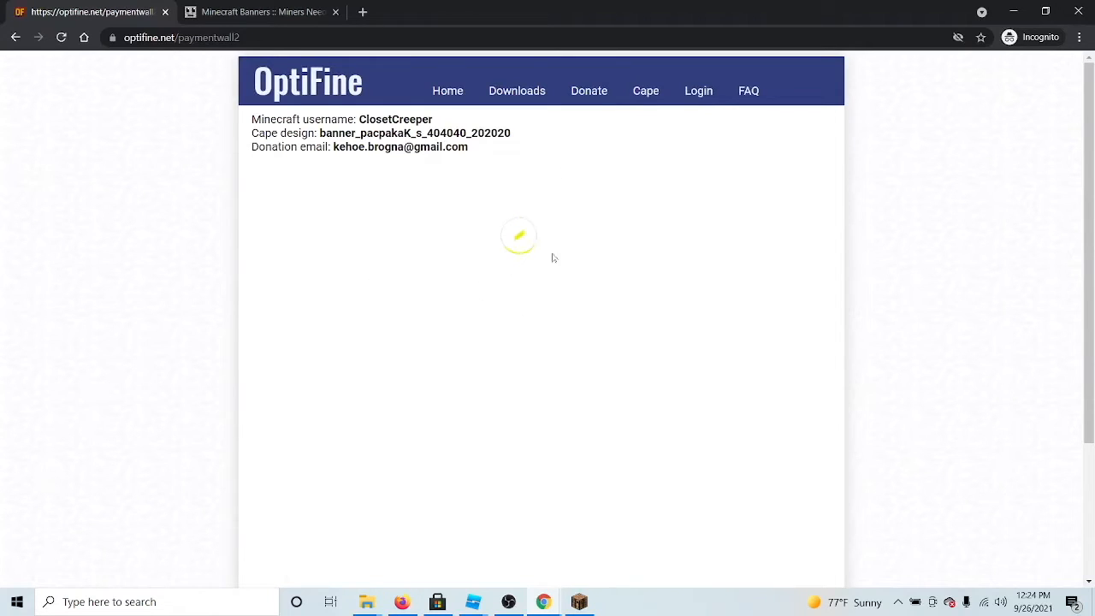
Review the $10.00 checkout's payment methods, then switch to Minecraft's title screen
{"action": "scroll", "scroll_direction": "down", "scroll_amount": 3}
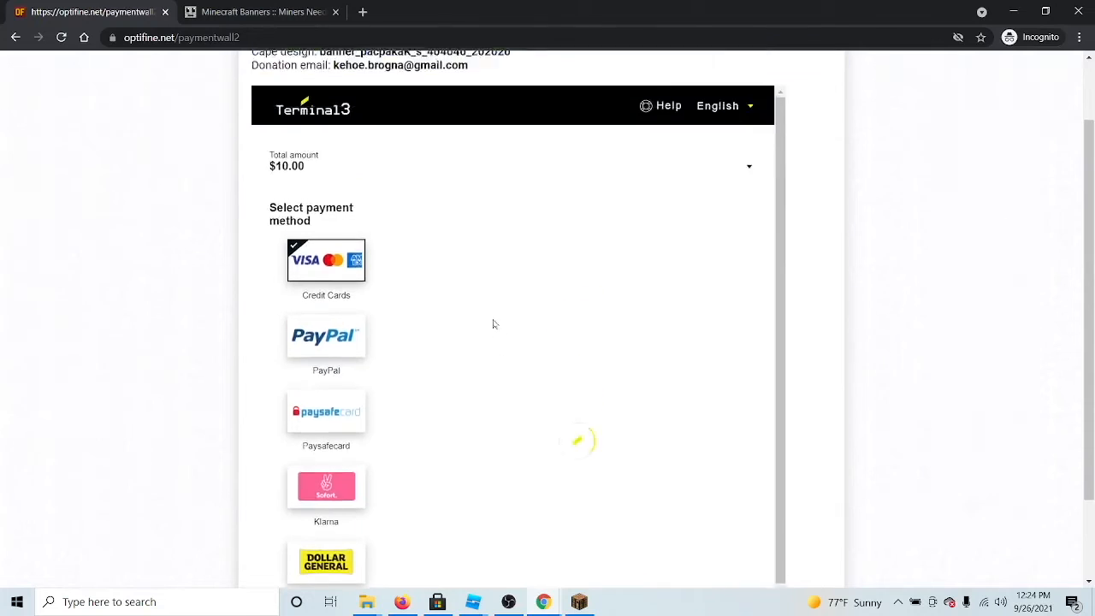
{"action": "scroll", "scroll_direction": "down", "scroll_amount": 3}
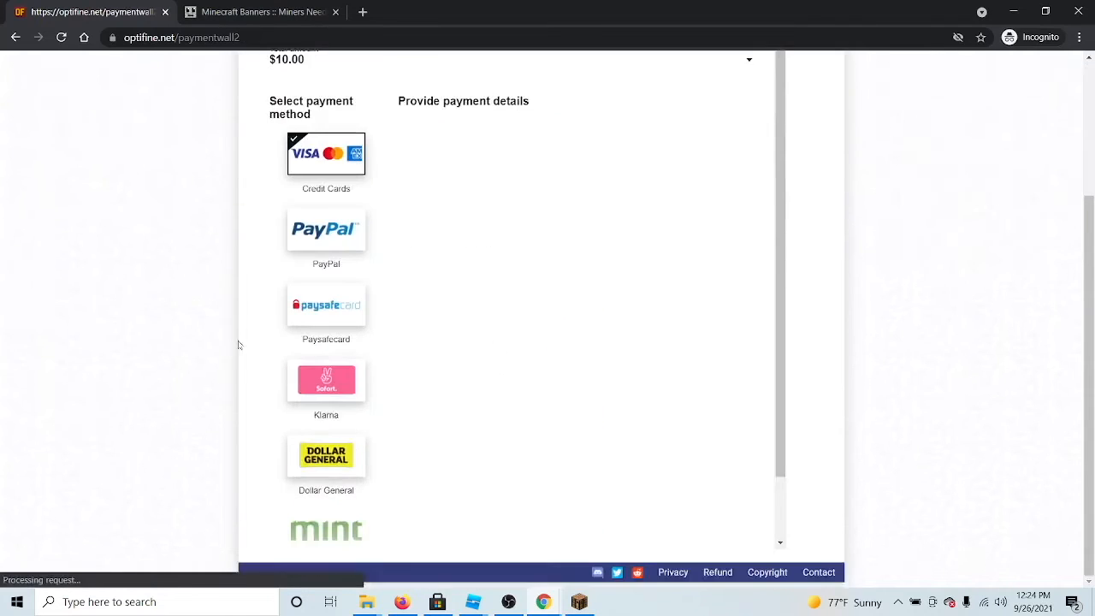
{"action": "scroll", "scroll_direction": "up", "scroll_amount": 3}
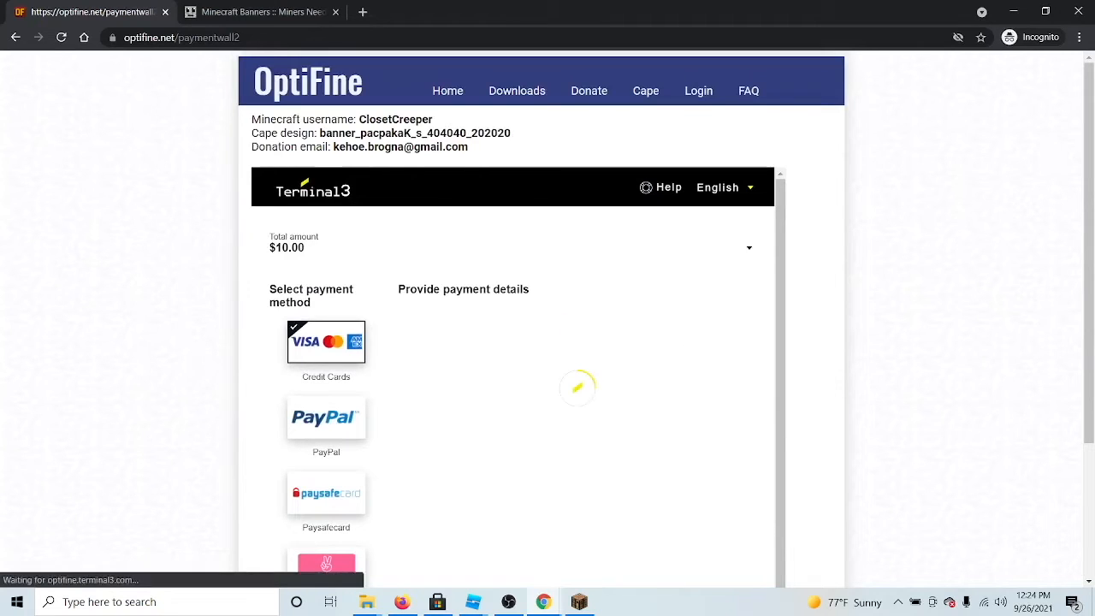
{"action": "left_click", "coordinate": [579, 601]}
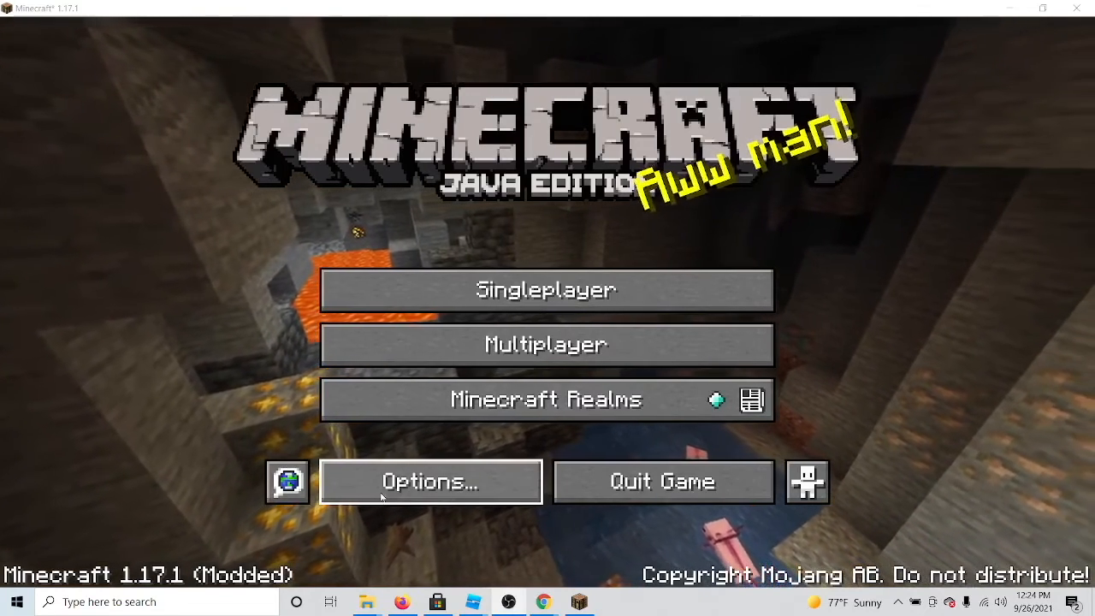
Go to Options, Skin Customization, OptiFine Cape, reload the cape and launch the Cape Editor
{"action": "left_click", "coordinate": [430, 480]}
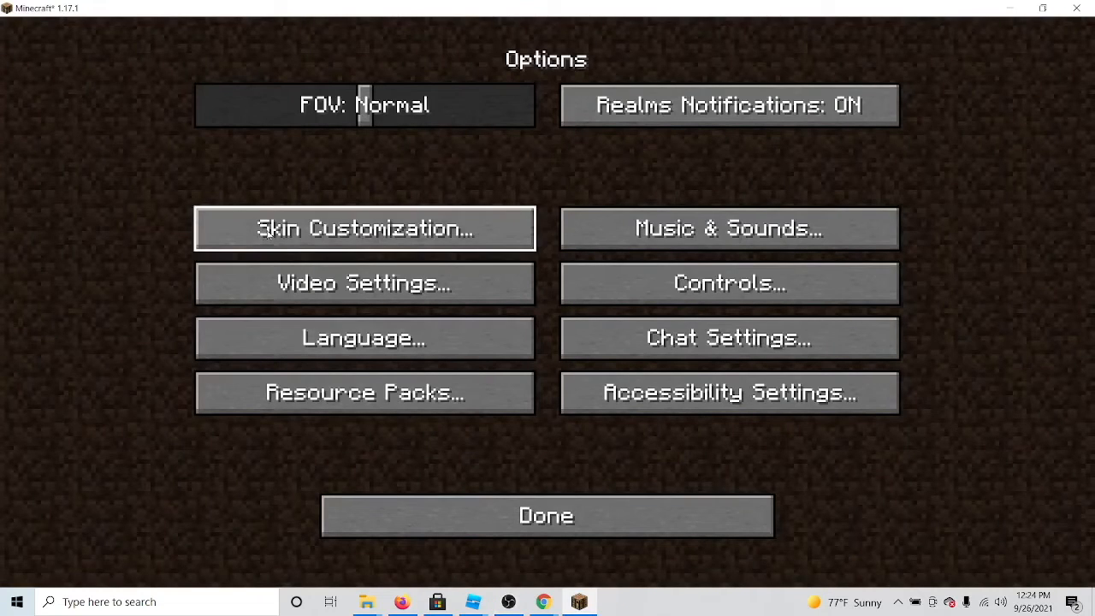
{"action": "left_click", "coordinate": [364, 228]}
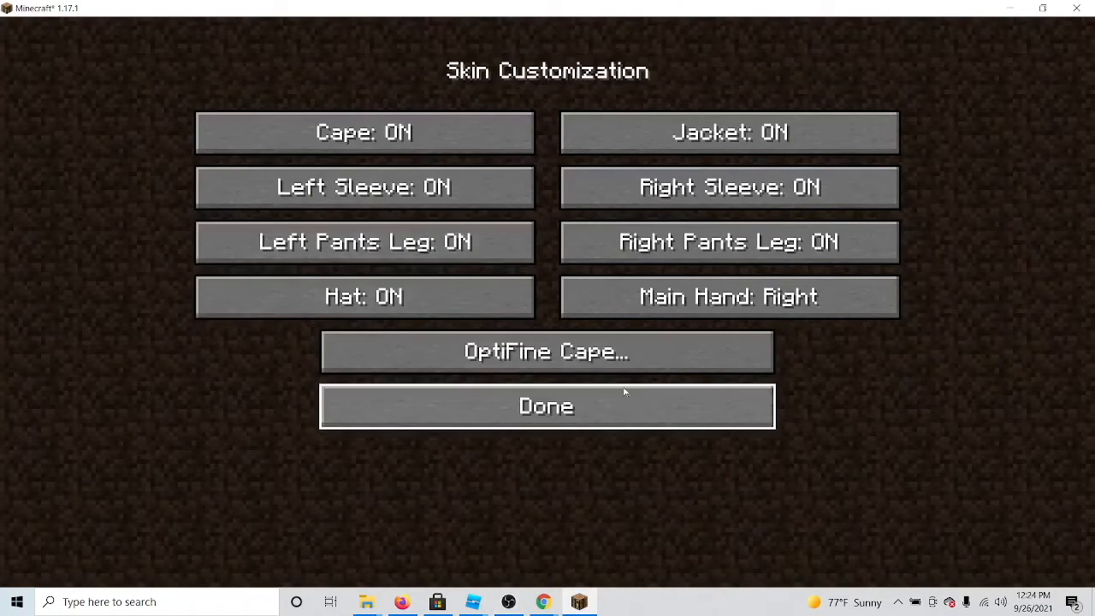
{"action": "mouse_move", "coordinate": [547, 351]}
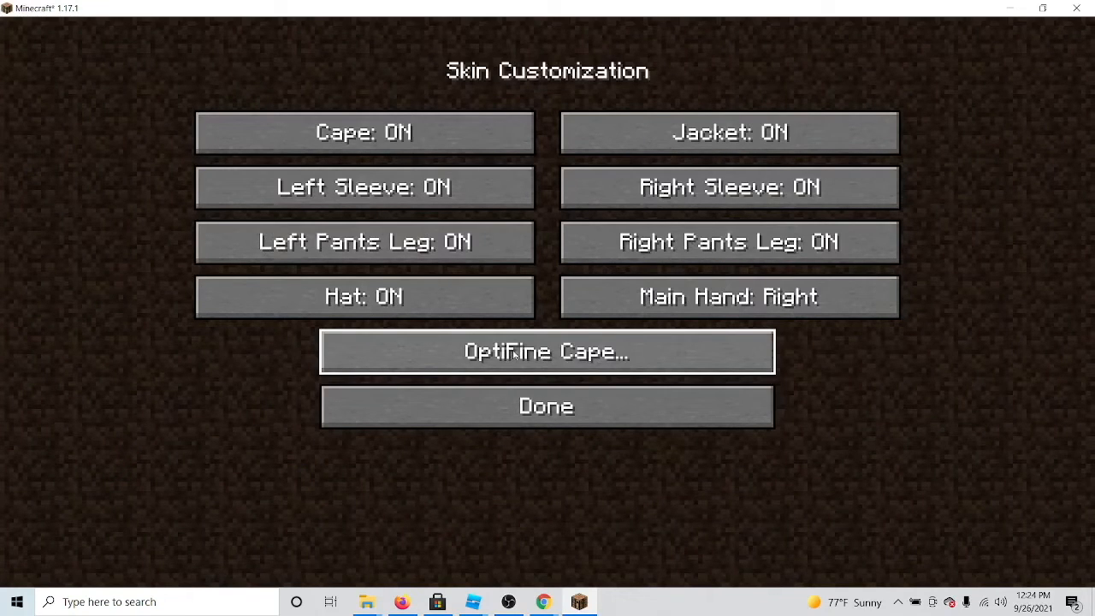
{"action": "left_click", "coordinate": [546, 352]}
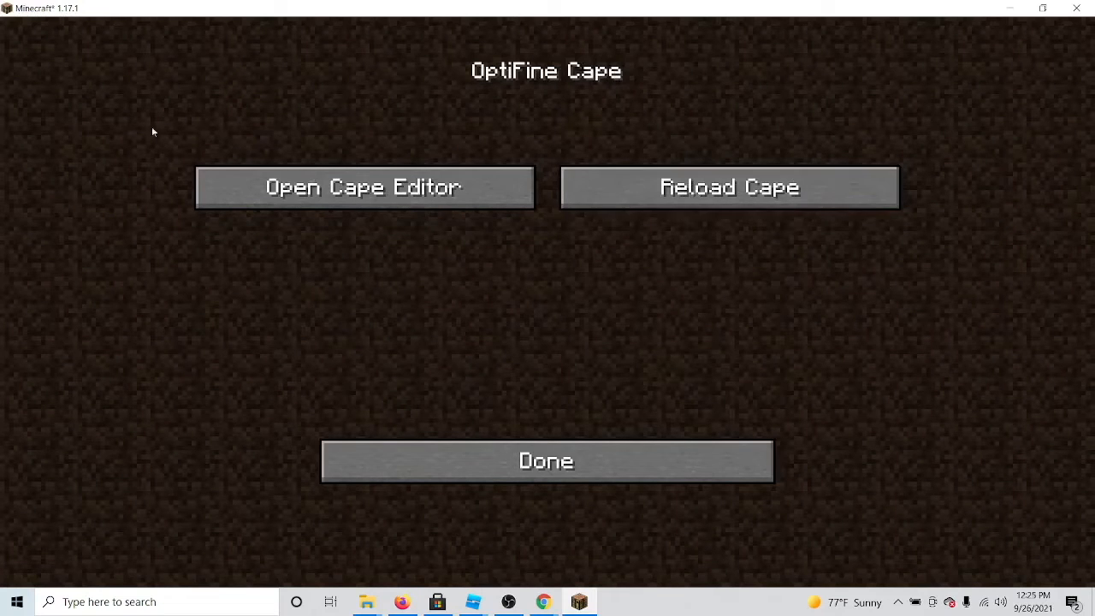
{"action": "mouse_move", "coordinate": [606, 83]}
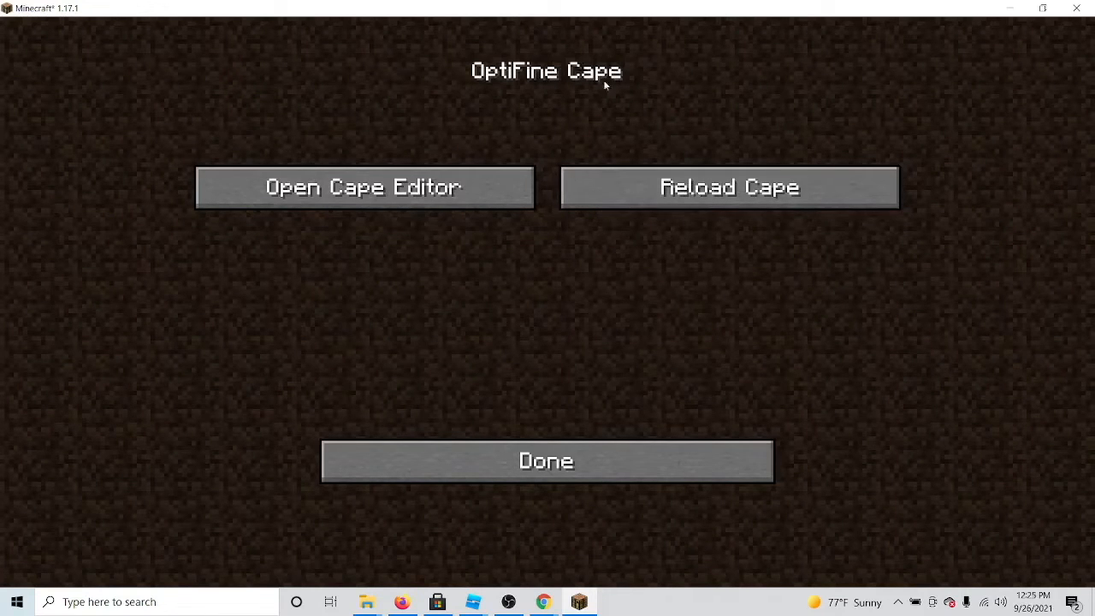
{"action": "left_click", "coordinate": [729, 187]}
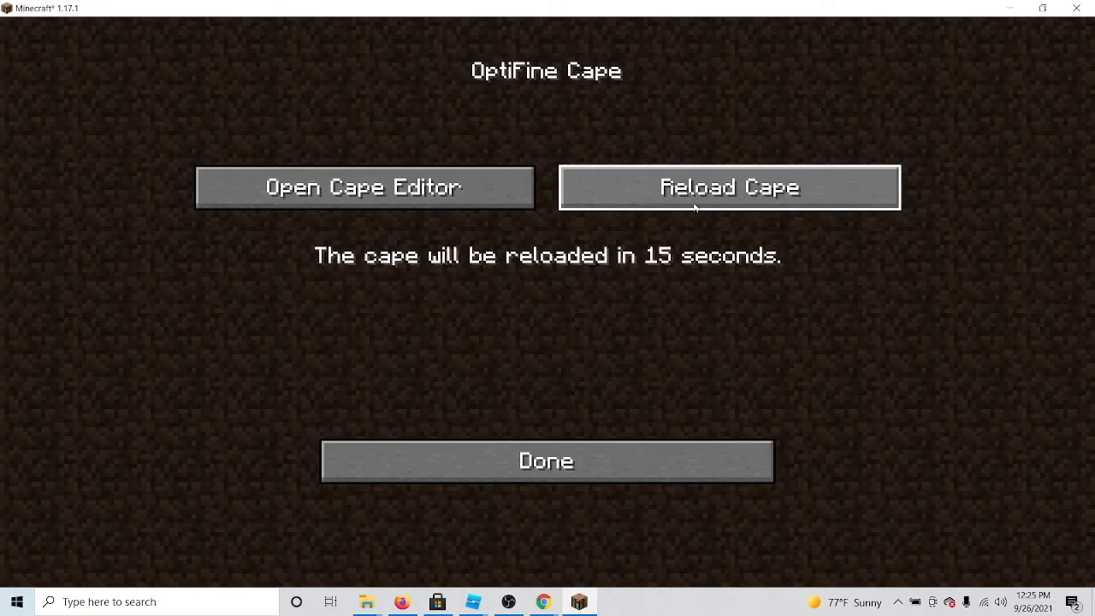
{"action": "mouse_move", "coordinate": [844, 307]}
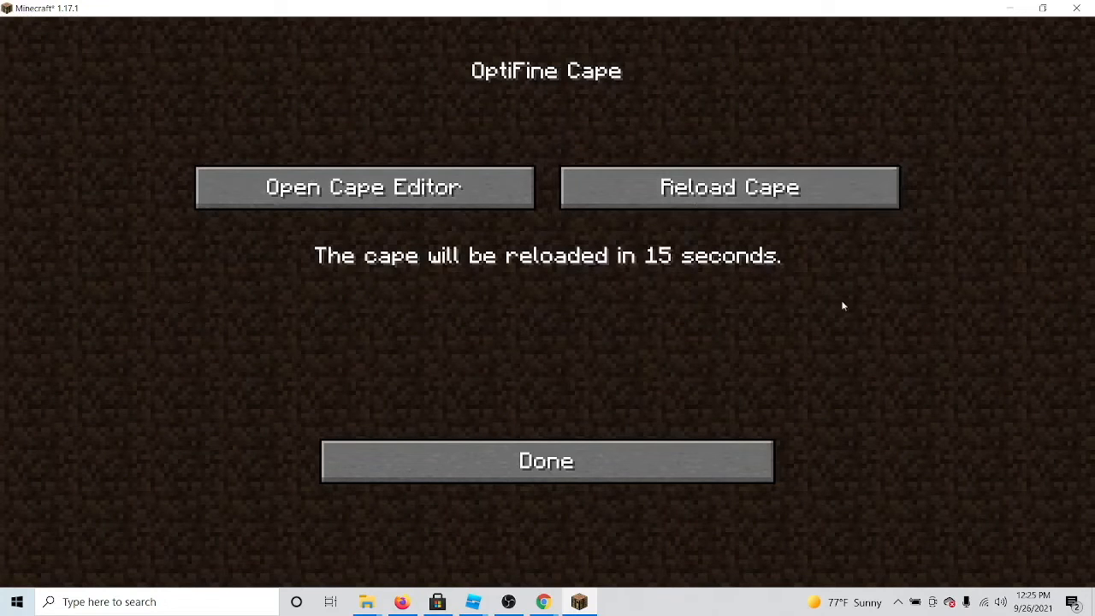
{"action": "mouse_move", "coordinate": [442, 268]}
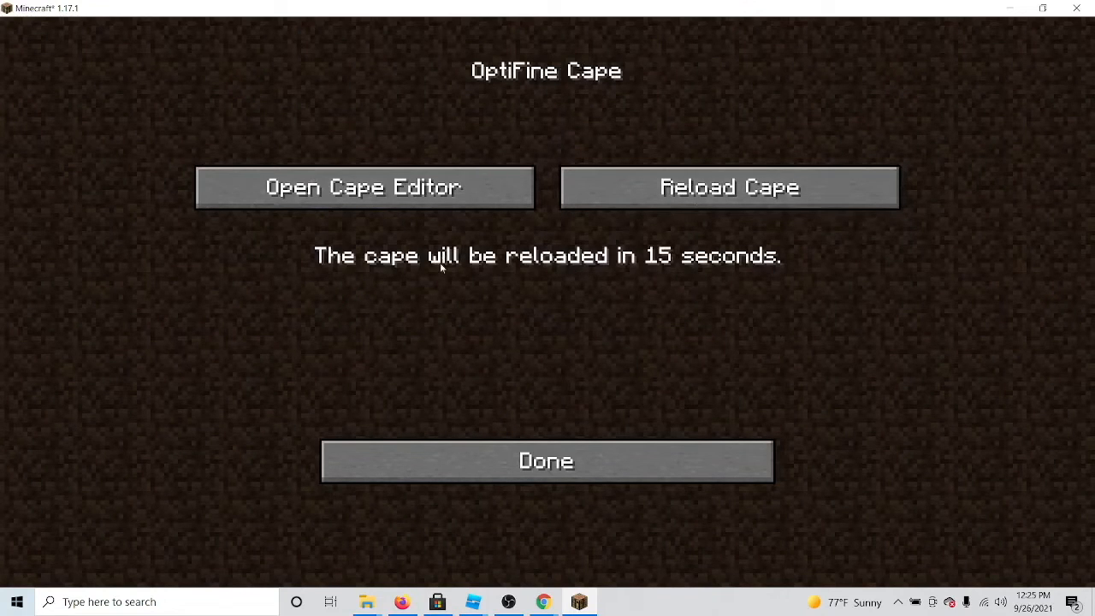
{"action": "mouse_move", "coordinate": [432, 172]}
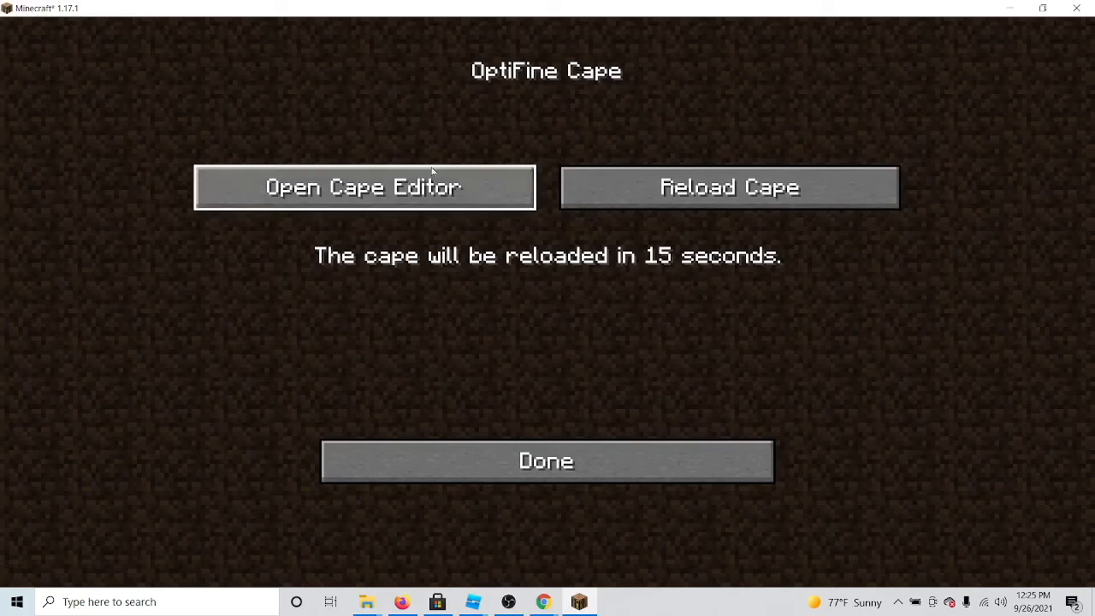
{"action": "mouse_move", "coordinate": [135, 110]}
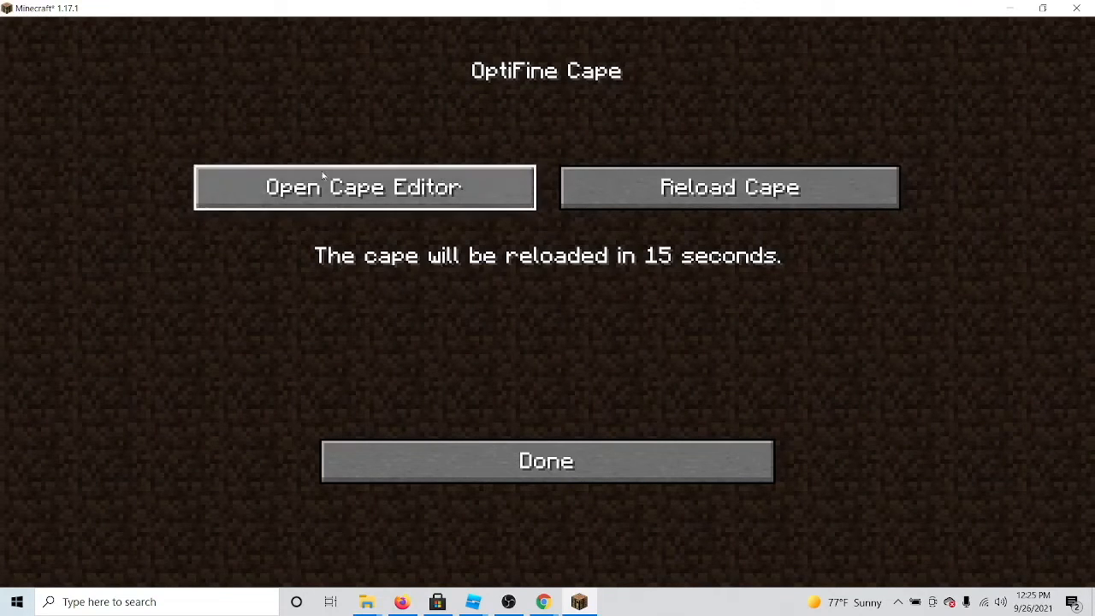
{"action": "left_click", "coordinate": [365, 188]}
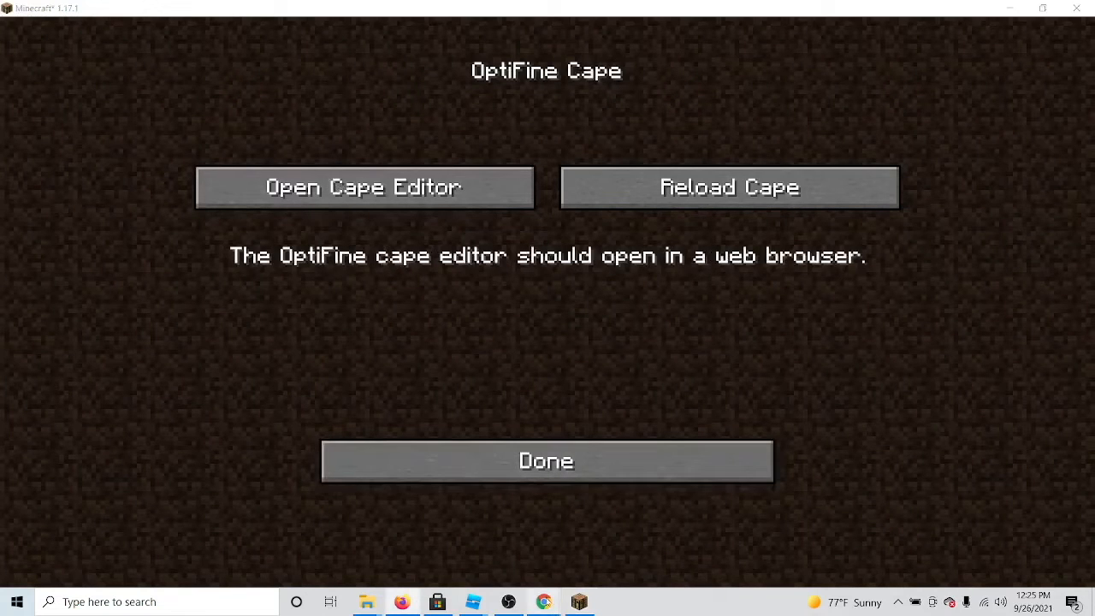
{"action": "mouse_move", "coordinate": [545, 602]}
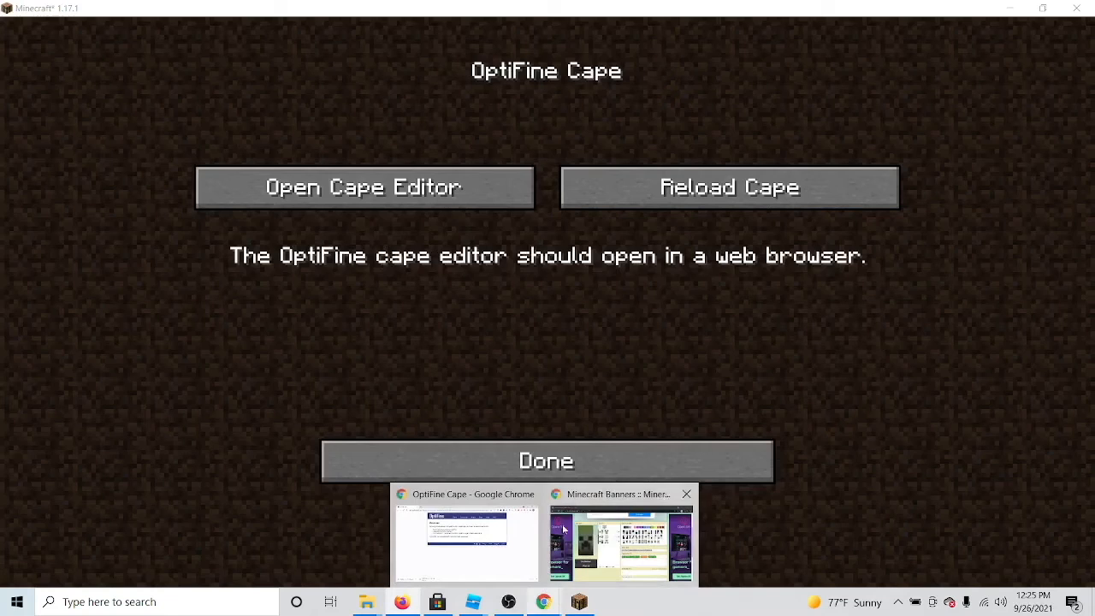
{"action": "mouse_move", "coordinate": [1013, 524]}
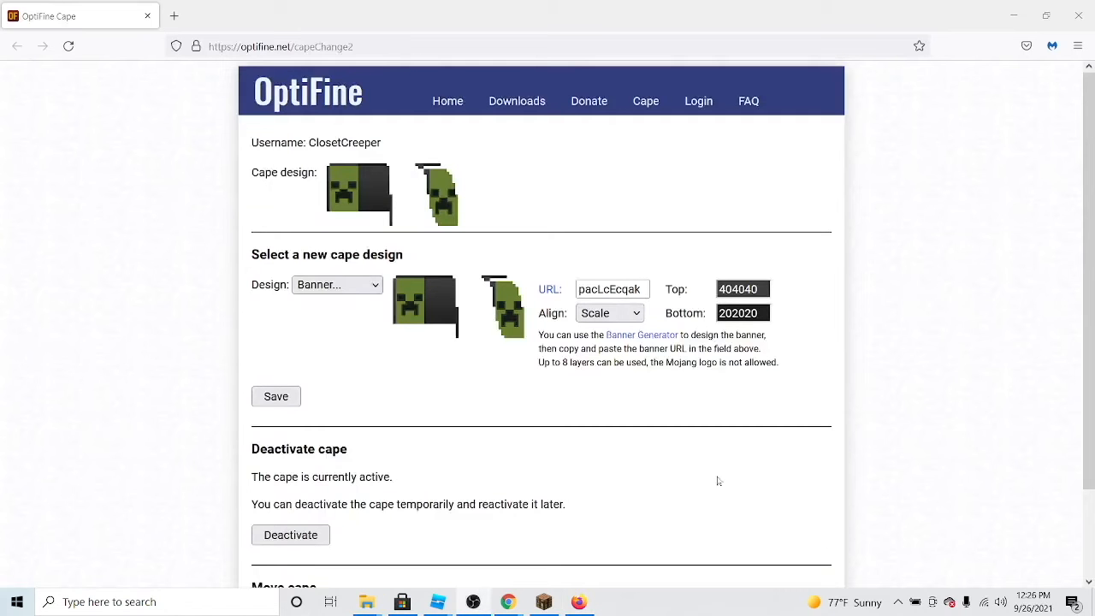
{"action": "mouse_move", "coordinate": [204, 359]}
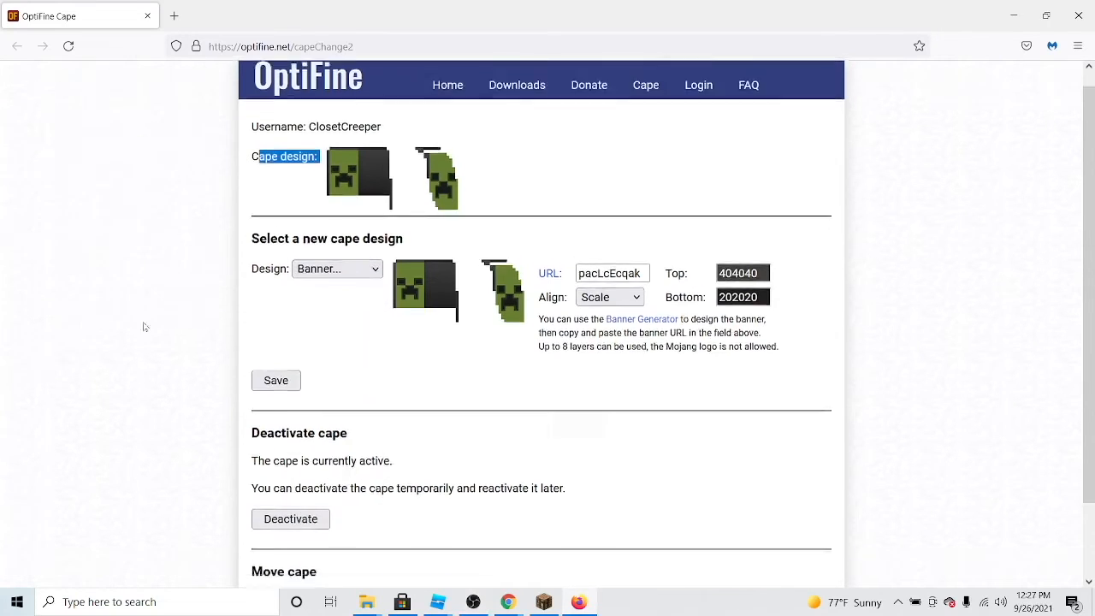
Review the active creeper banner cape and locked-cape note, then reopen the banner generator
{"action": "scroll", "scroll_direction": "down", "scroll_amount": 3}
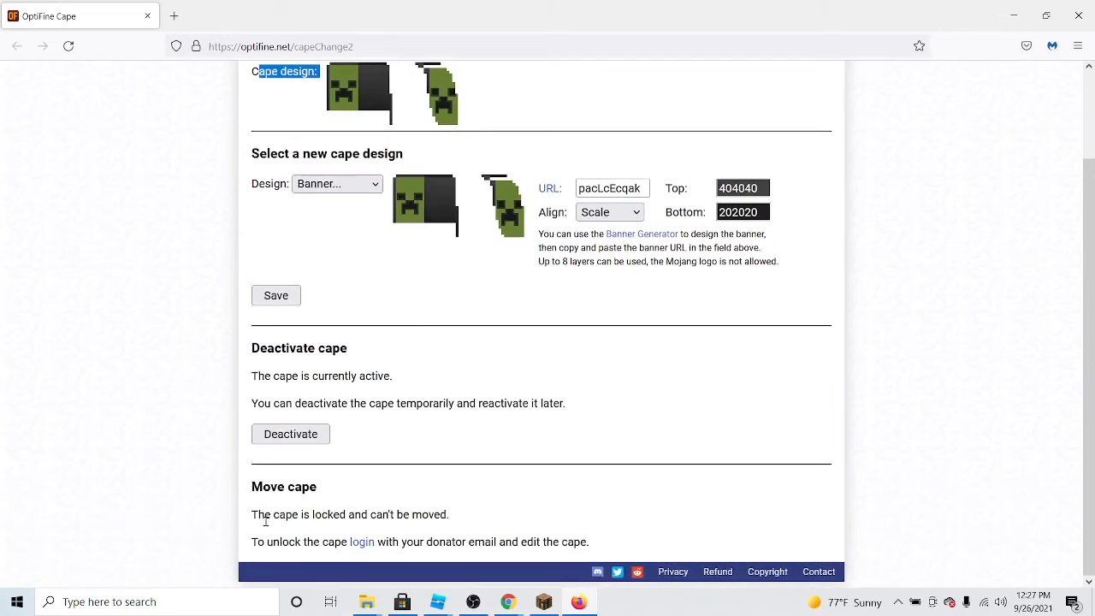
{"action": "left_click_drag", "start_coordinate": [260, 514], "coordinate": [589, 542]}
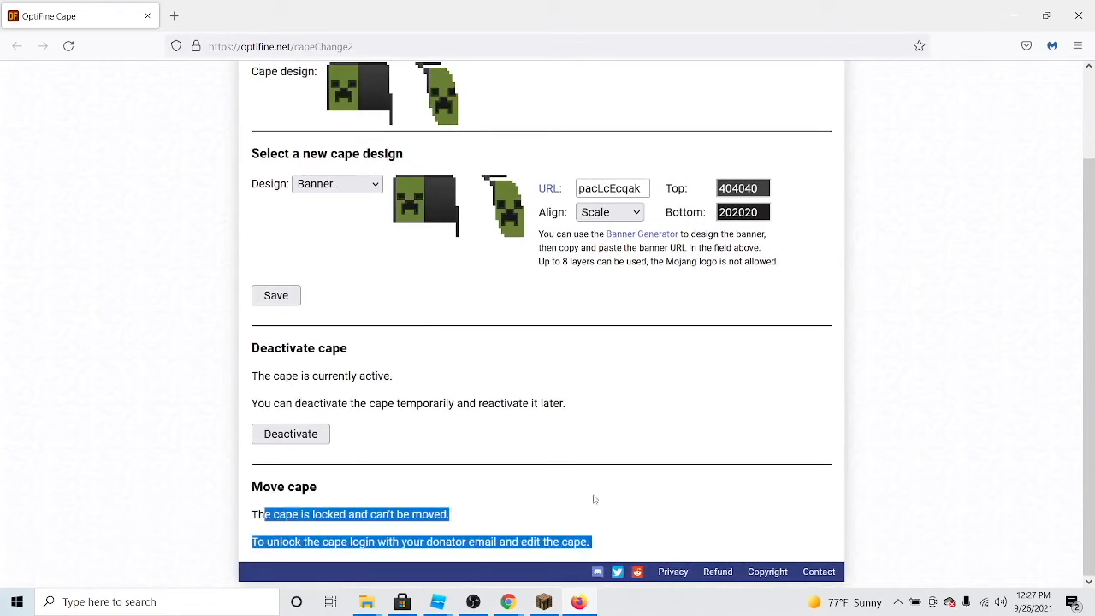
{"action": "scroll", "scroll_direction": "up", "scroll_amount": 3}
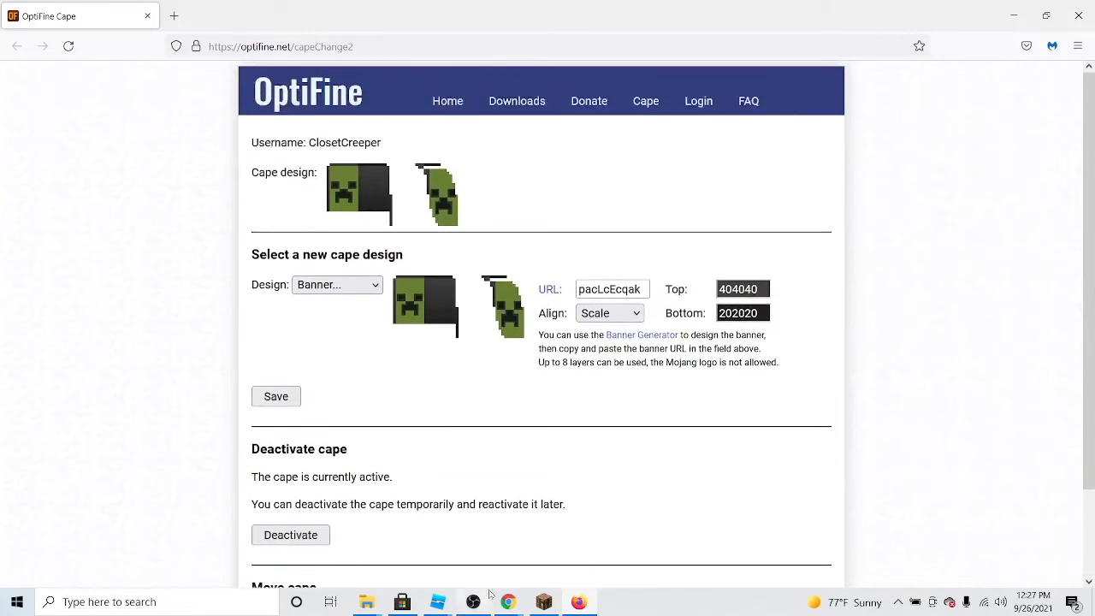
{"action": "mouse_move", "coordinate": [509, 602]}
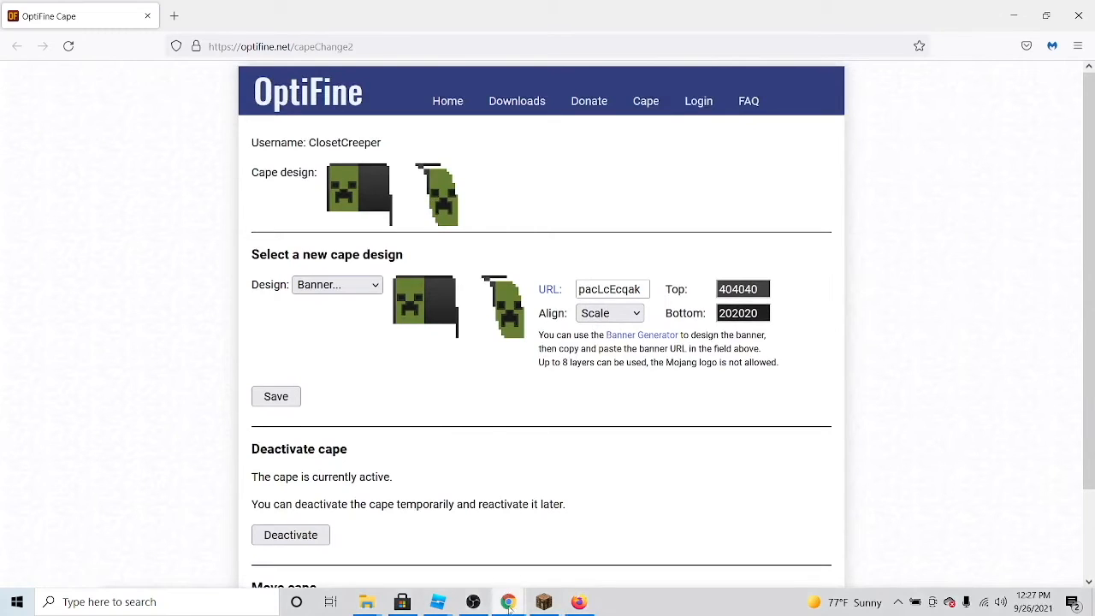
{"action": "mouse_move", "coordinate": [546, 540]}
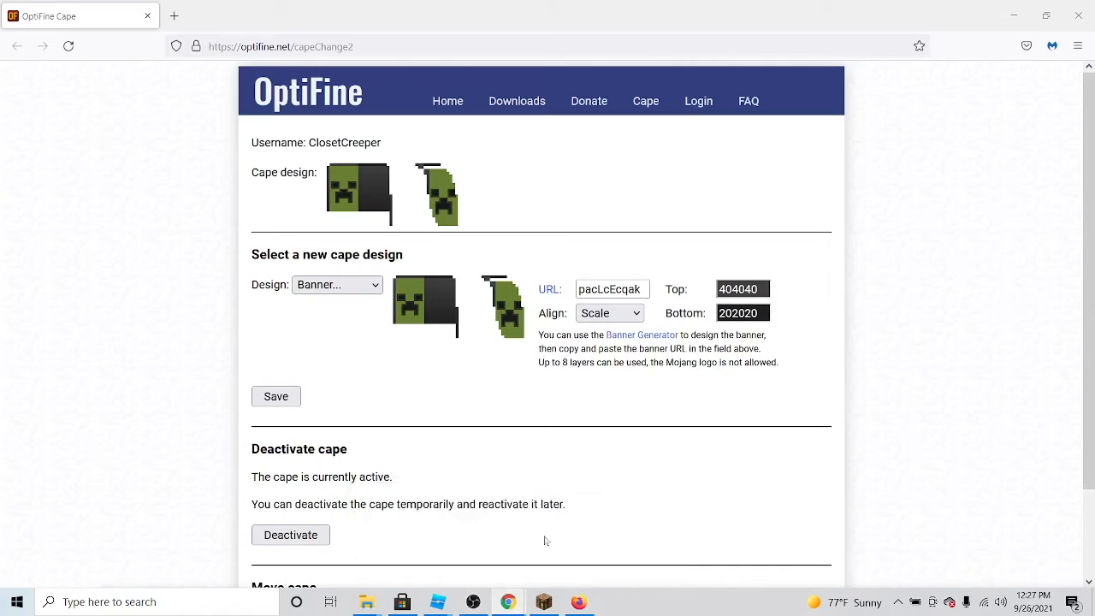
{"action": "left_click", "coordinate": [641, 335]}
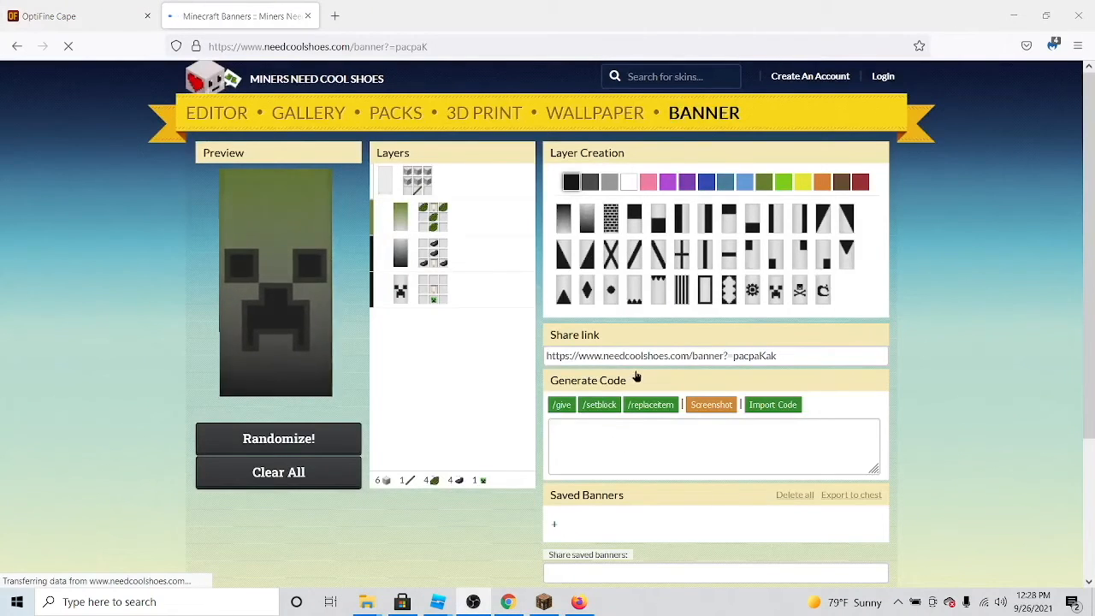
Scroll the banner generator tab to view the grey creeper design and its share link
{"action": "scroll", "scroll_direction": "down", "scroll_amount": 3}
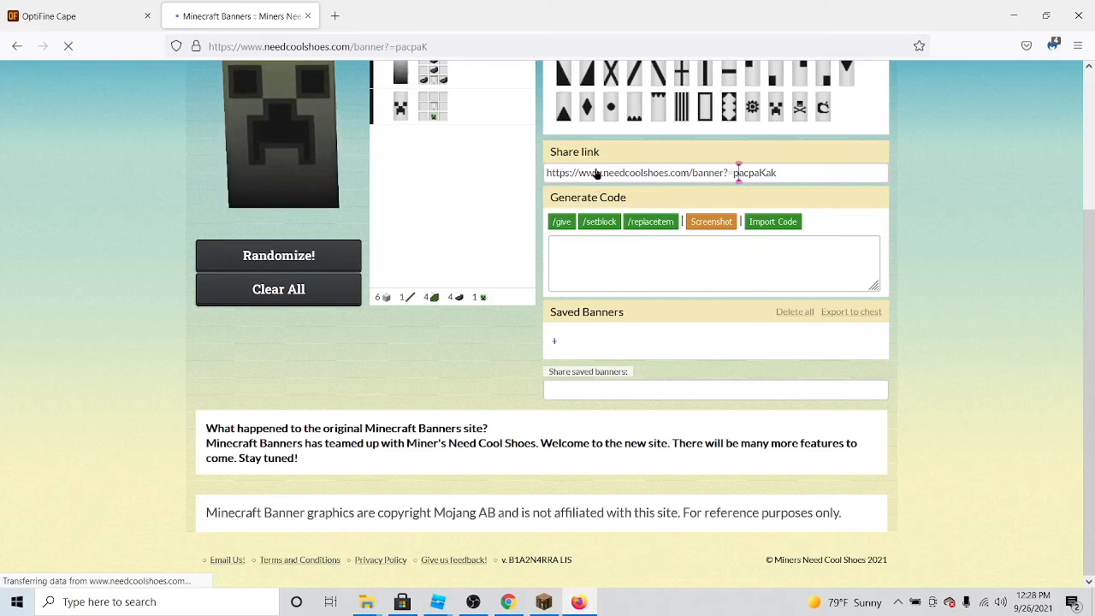
{"action": "scroll", "scroll_direction": "up", "scroll_amount": 3}
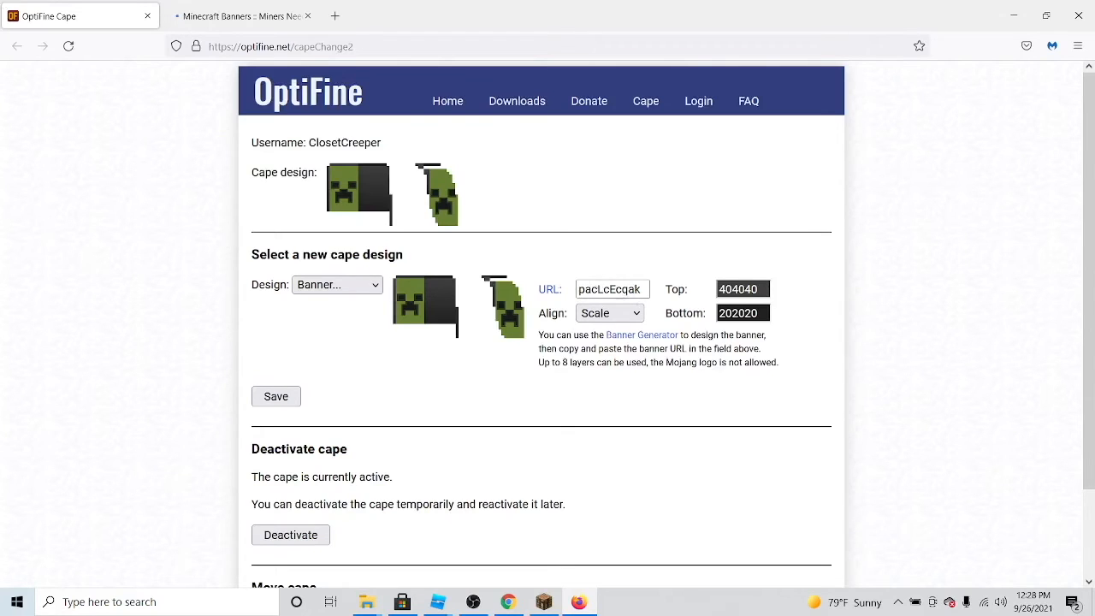
Replace the banner link with the pacpaKak design (colours 404040, 202020) and save the cape
{"action": "triple_click", "coordinate": [612, 289]}
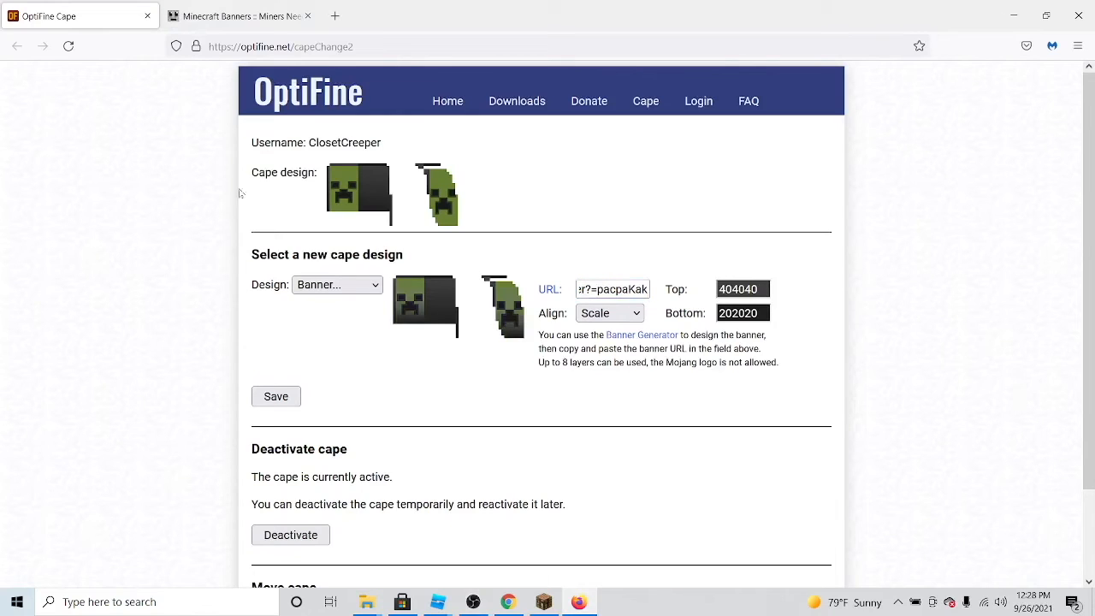
{"action": "mouse_move", "coordinate": [423, 300]}
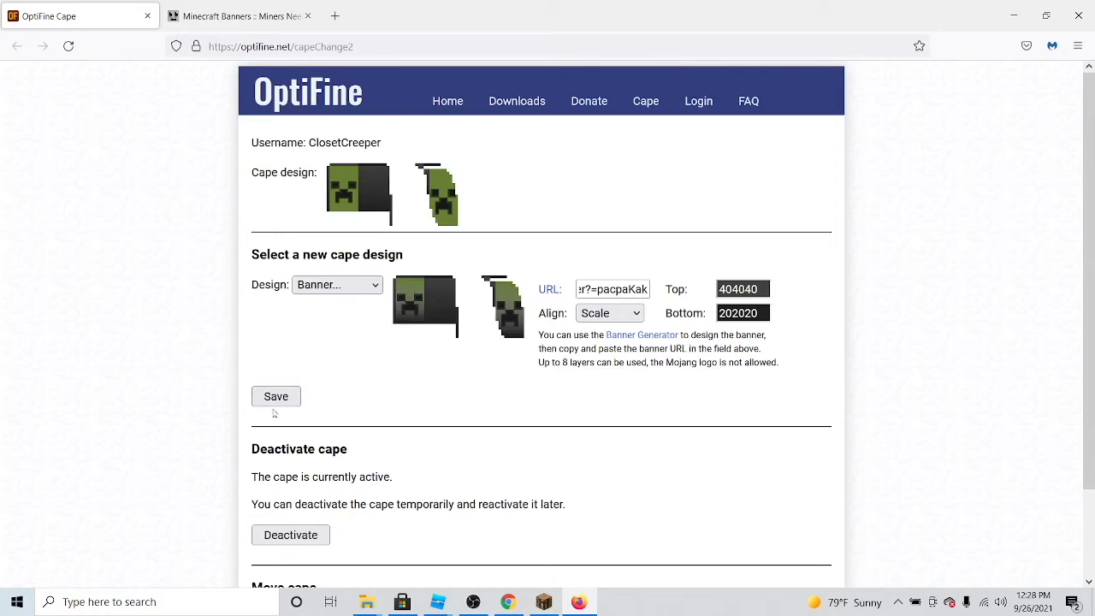
{"action": "left_click", "coordinate": [276, 396]}
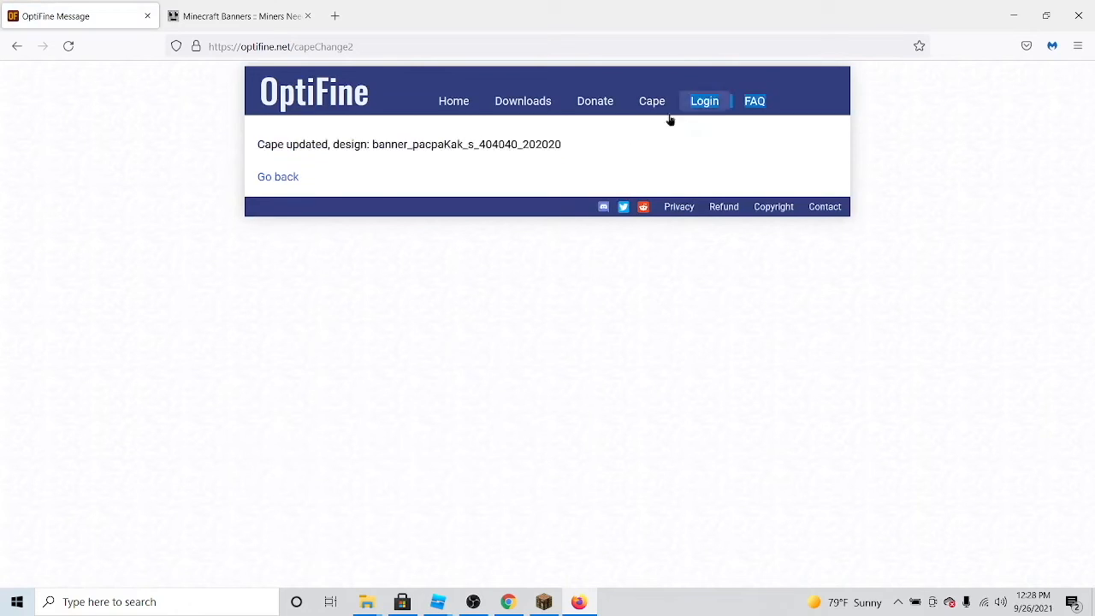
{"action": "mouse_move", "coordinate": [611, 159]}
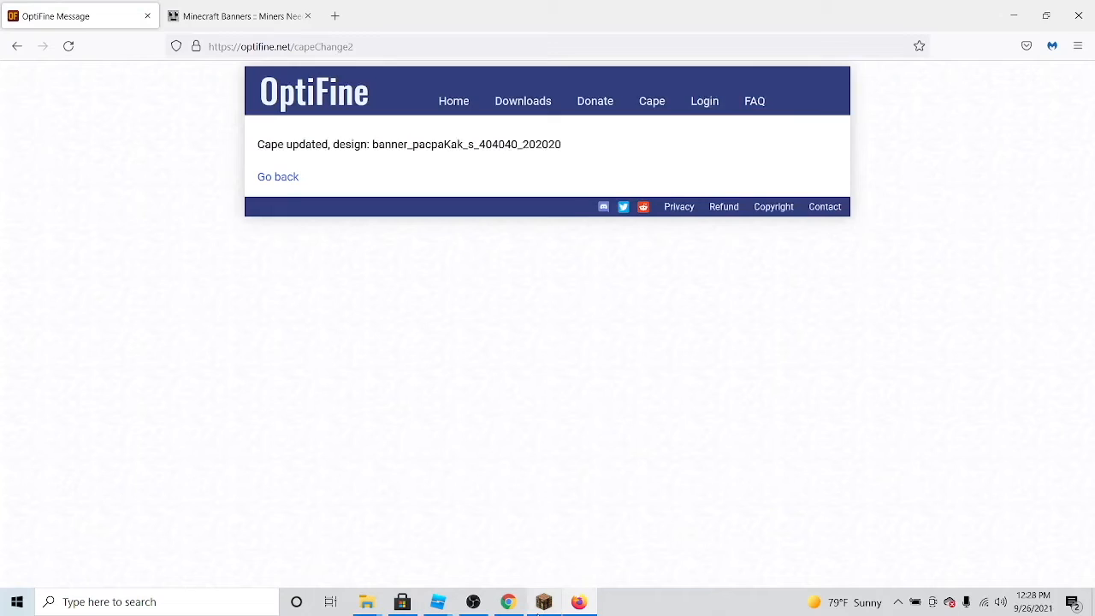
Back in Minecraft, queue a cape reload, close both settings screens, and open the singleplayer worlds
{"action": "left_click", "coordinate": [543, 601]}
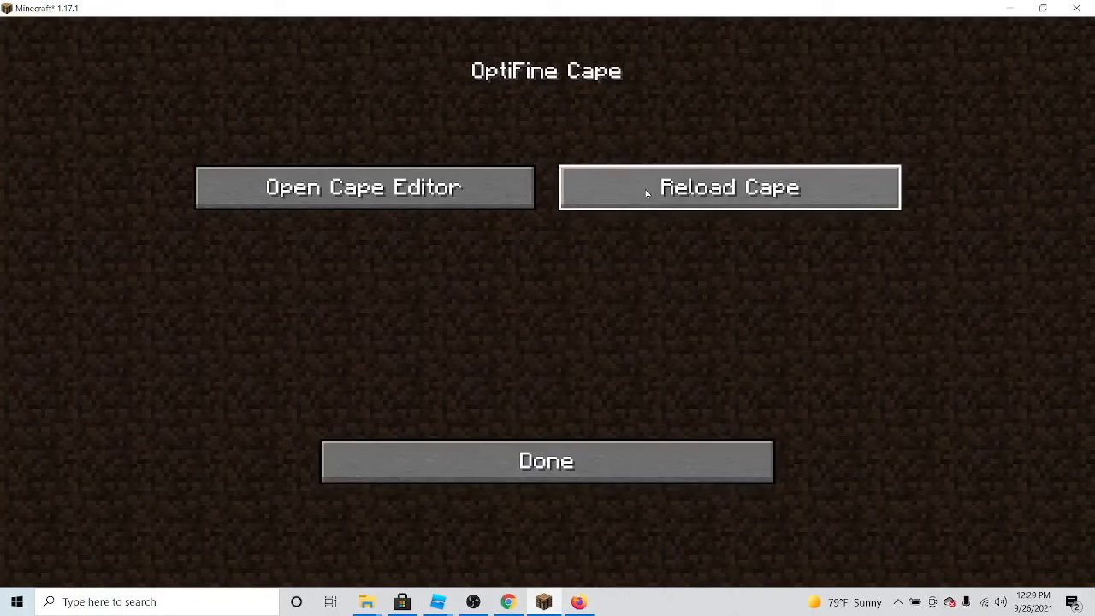
{"action": "left_click", "coordinate": [728, 187]}
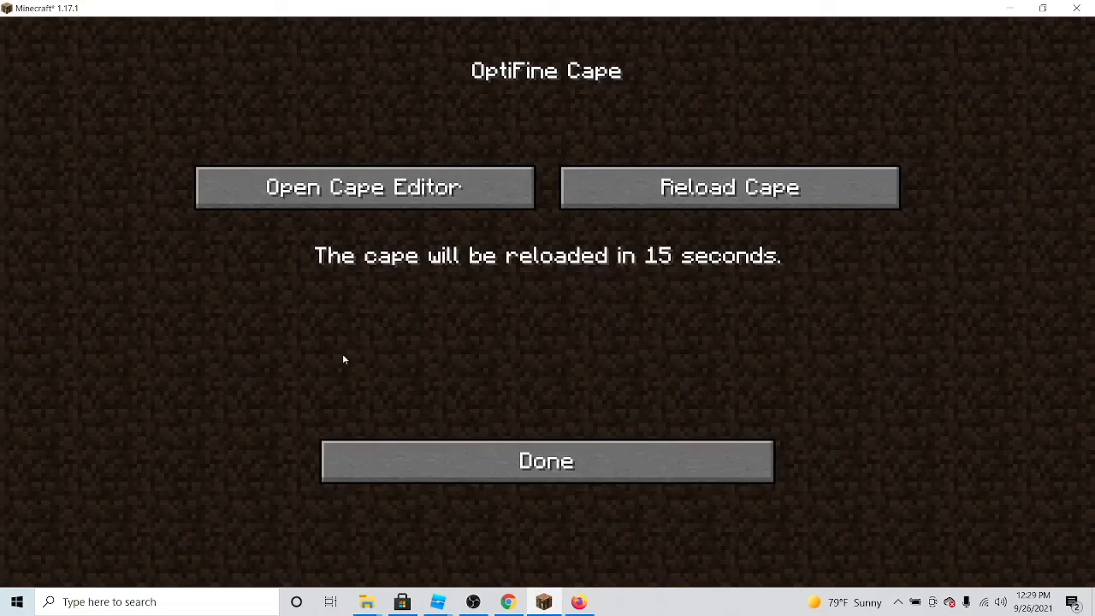
{"action": "left_click", "coordinate": [546, 462]}
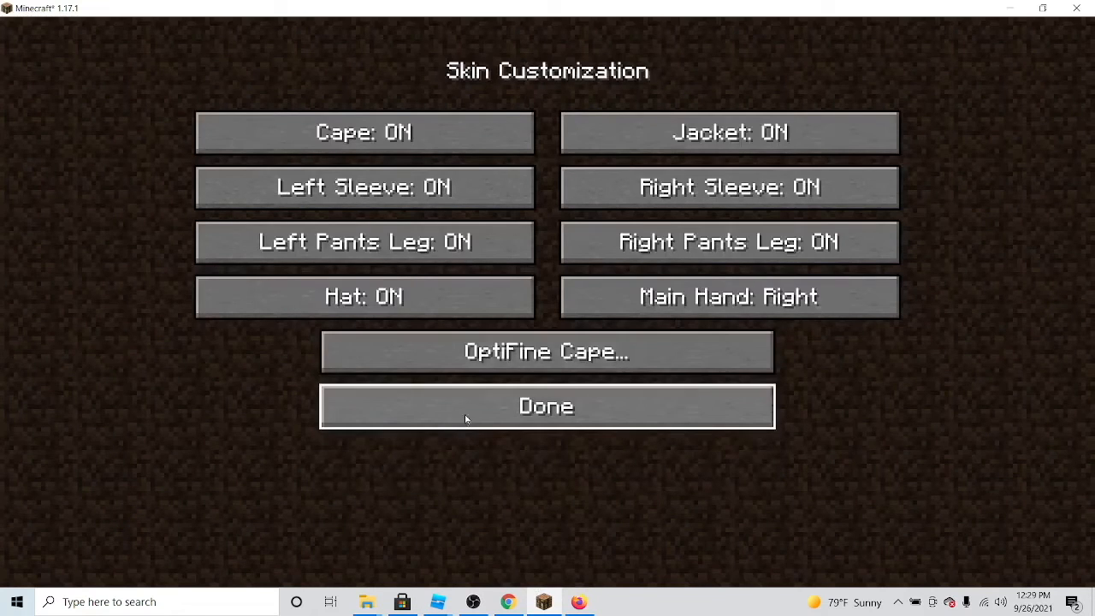
{"action": "left_click", "coordinate": [547, 406]}
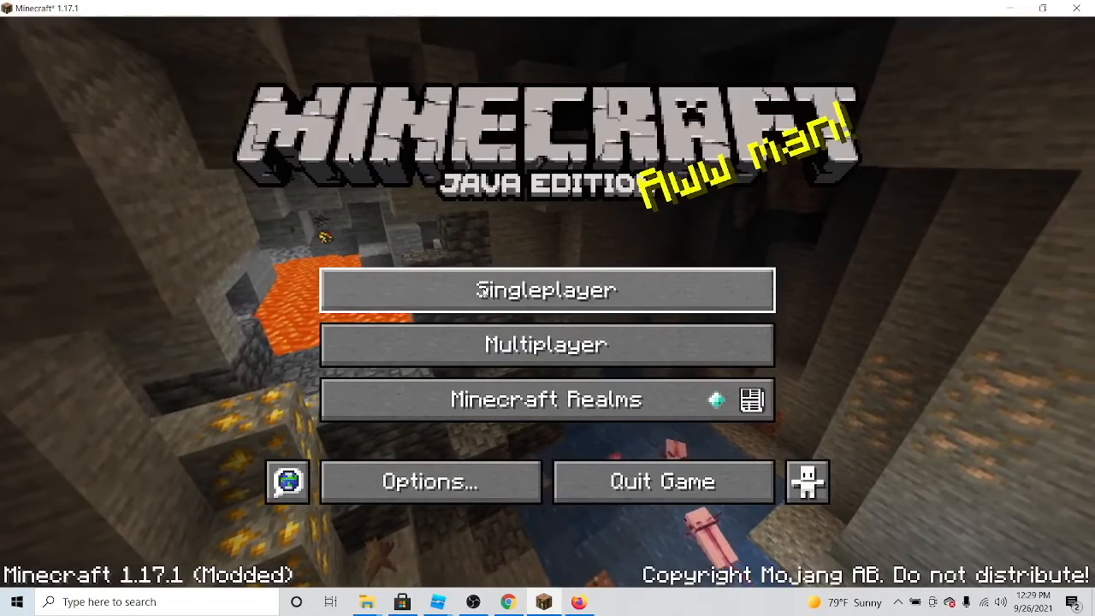
{"action": "left_click", "coordinate": [546, 289]}
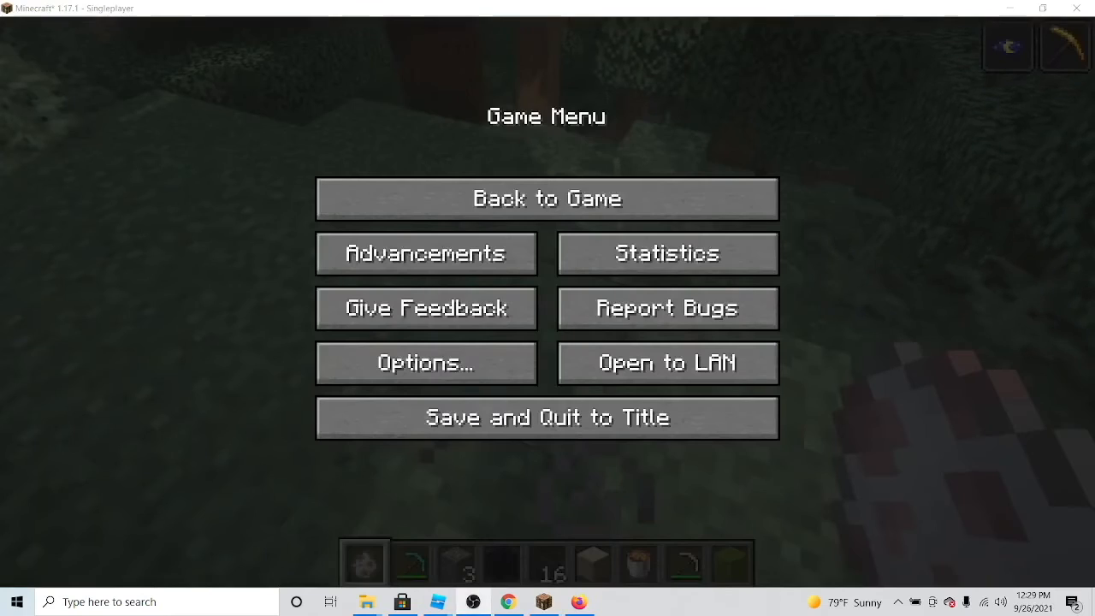
Resume playing in the singleplayer world, then pause the game again
{"action": "left_click", "coordinate": [547, 198]}
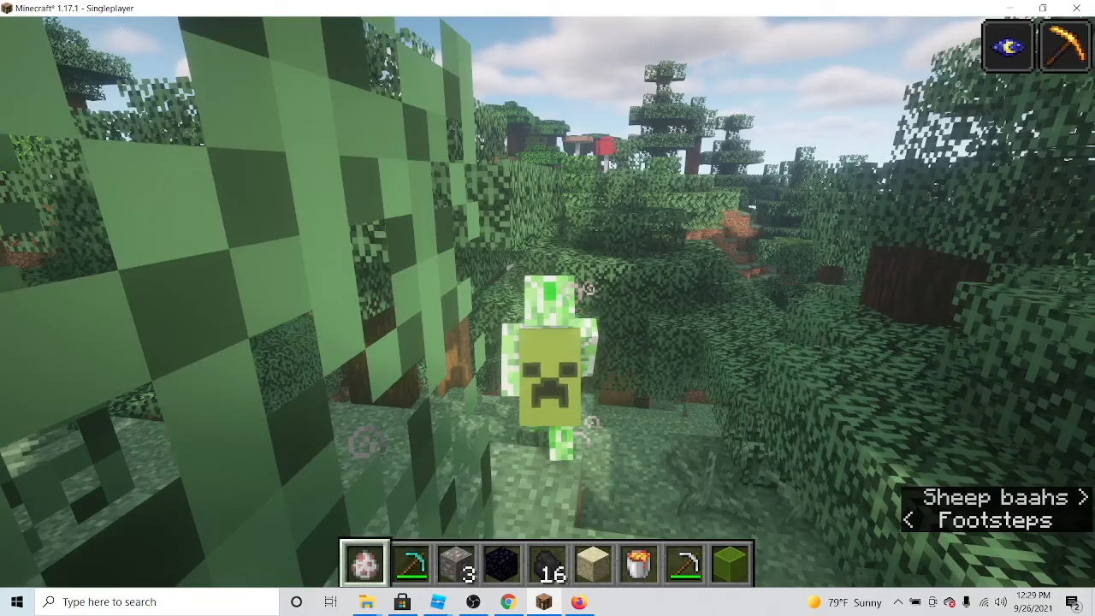
{"action": "key", "text": "Escape"}
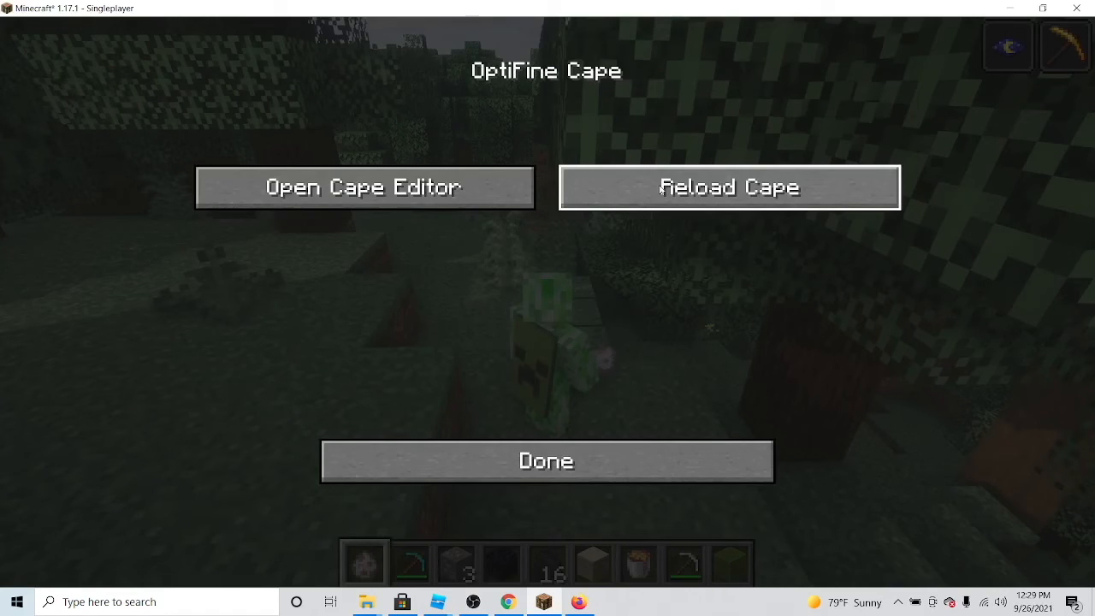
Reload the cape again, then close the cape and Options screens to return to the world
{"action": "left_click", "coordinate": [729, 187]}
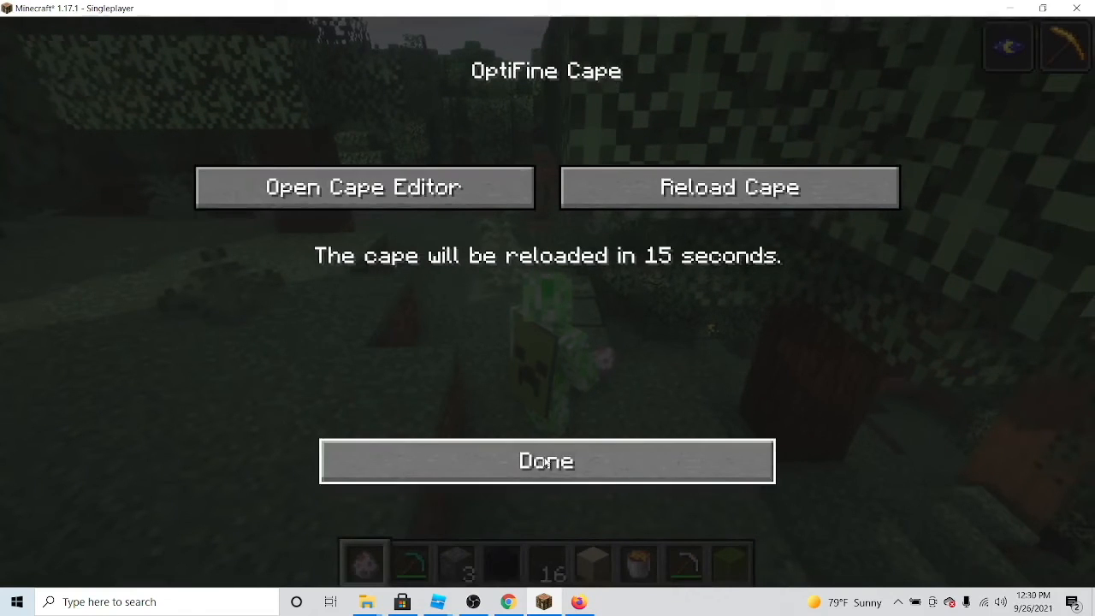
{"action": "left_click", "coordinate": [546, 461]}
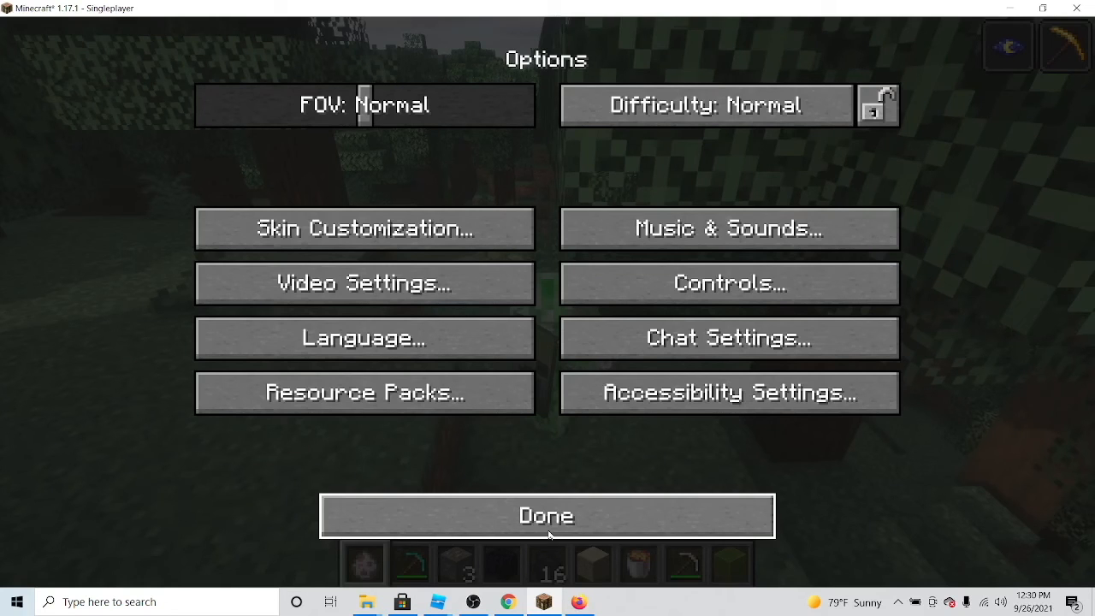
{"action": "left_click", "coordinate": [546, 515]}
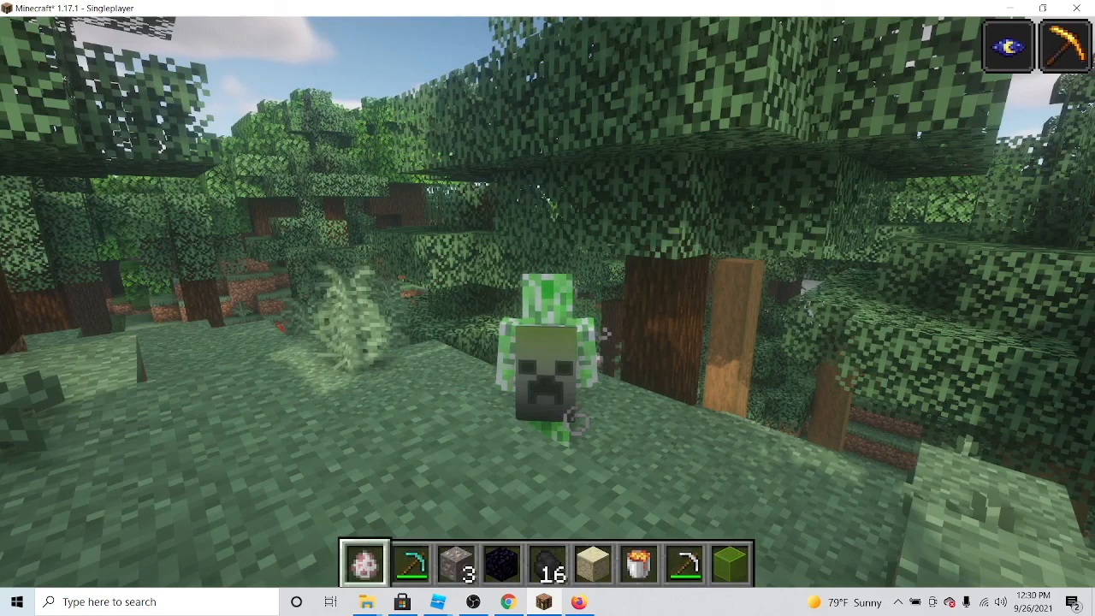
{"action": "mouse_move", "coordinate": [548, 308]}
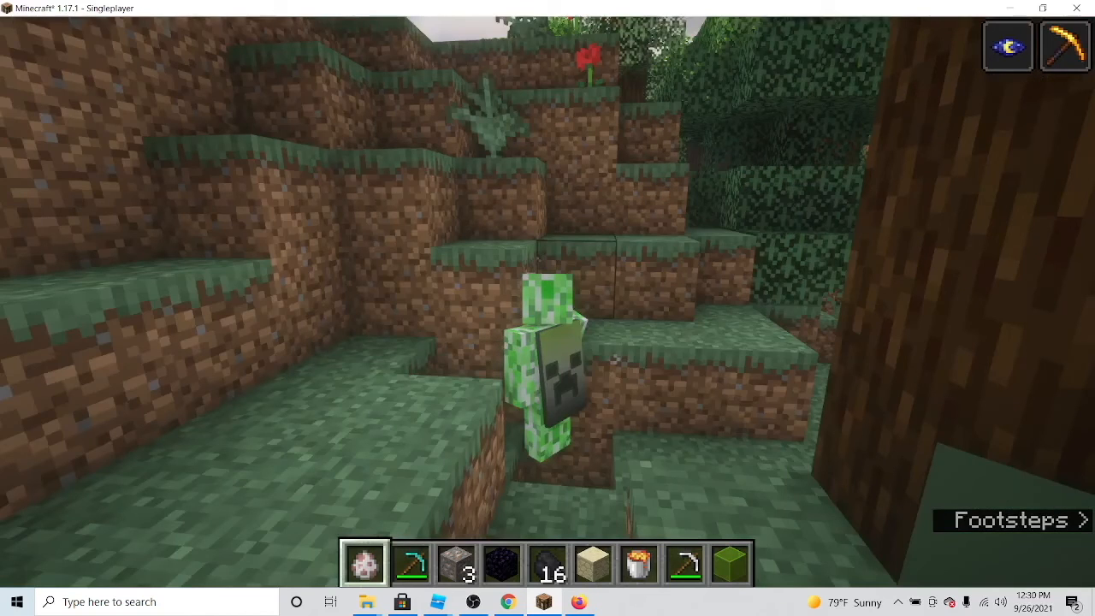
Pause and resume the game twice while playing in daylight with the creeper banner cape
{"action": "key", "text": "Escape"}
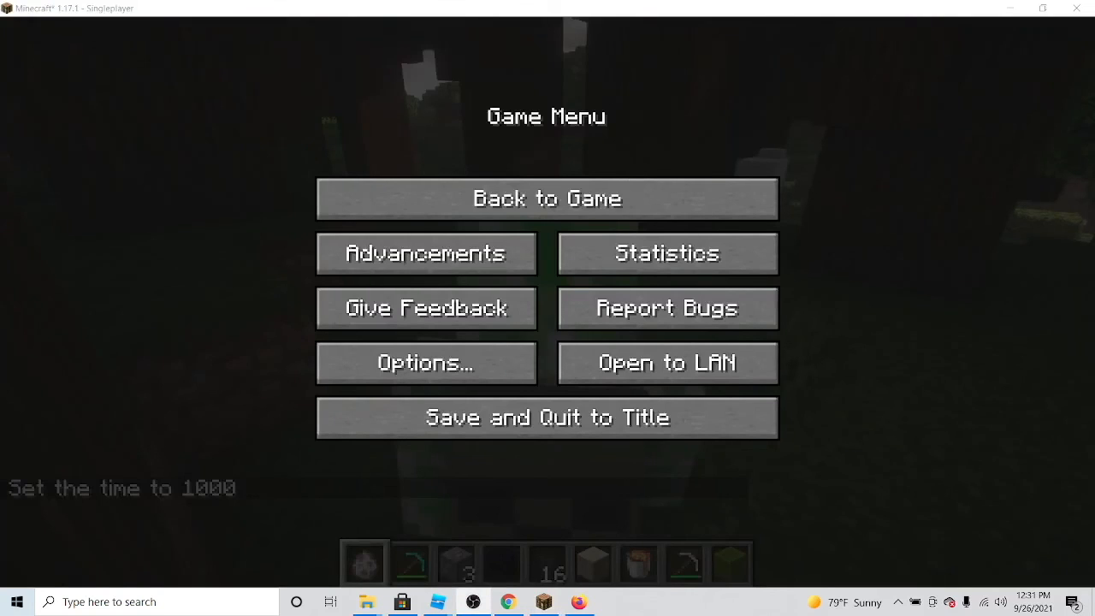
{"action": "left_click", "coordinate": [547, 198]}
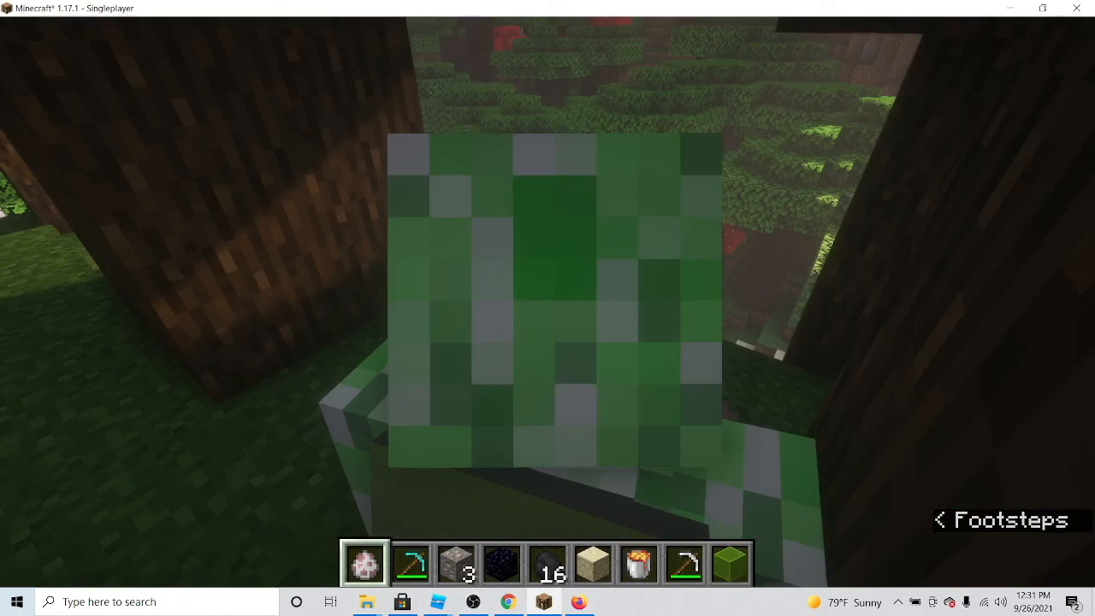
{"action": "key", "text": "Escape"}
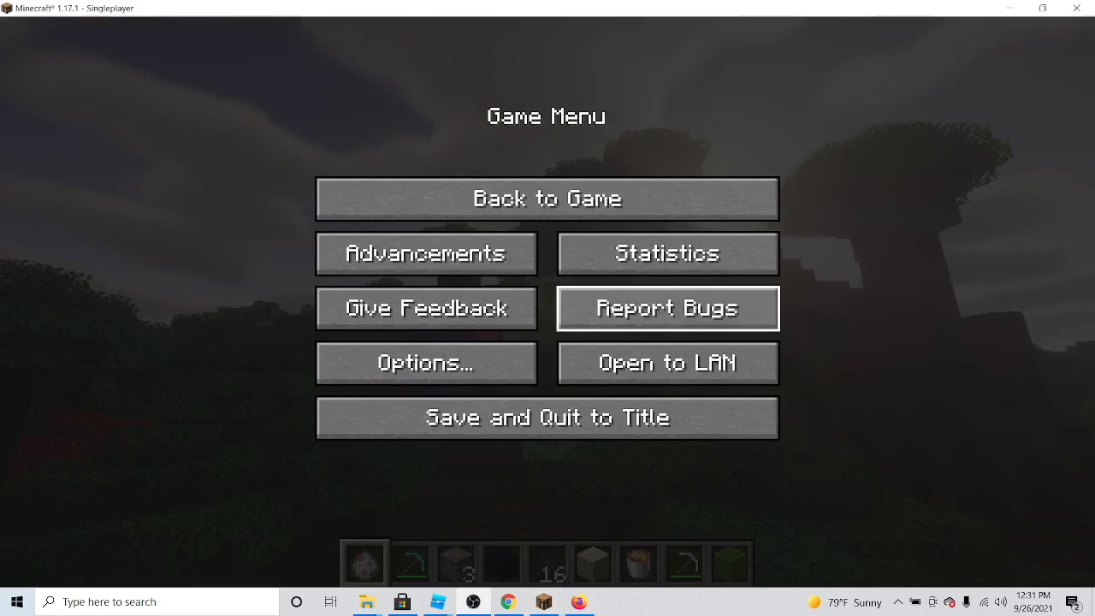
{"action": "left_click", "coordinate": [547, 198]}
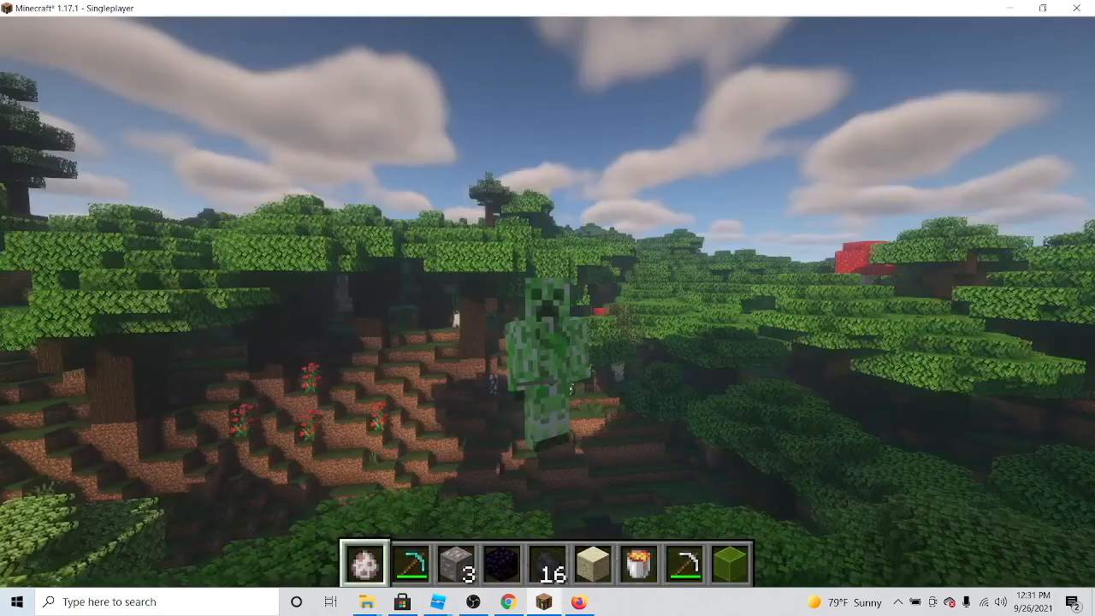